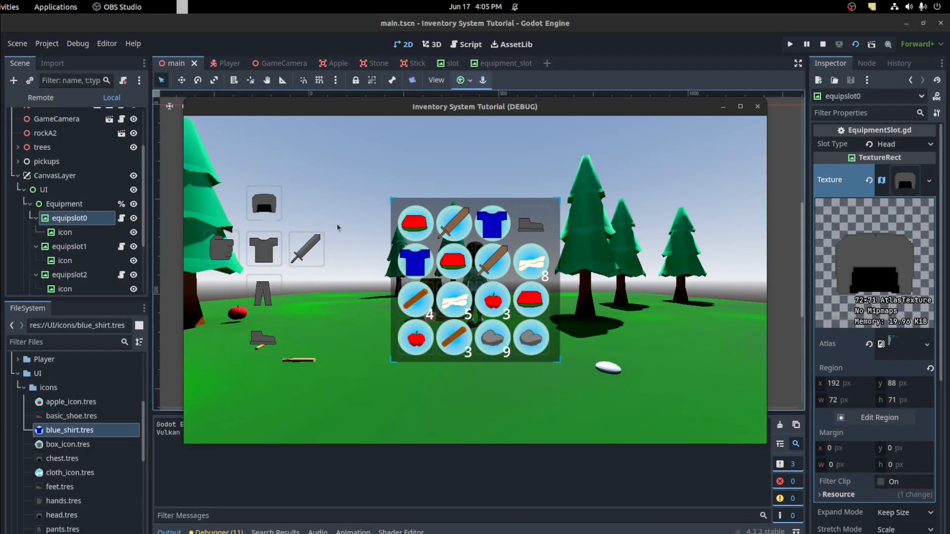
pyautogui.moveTo(240, 189)
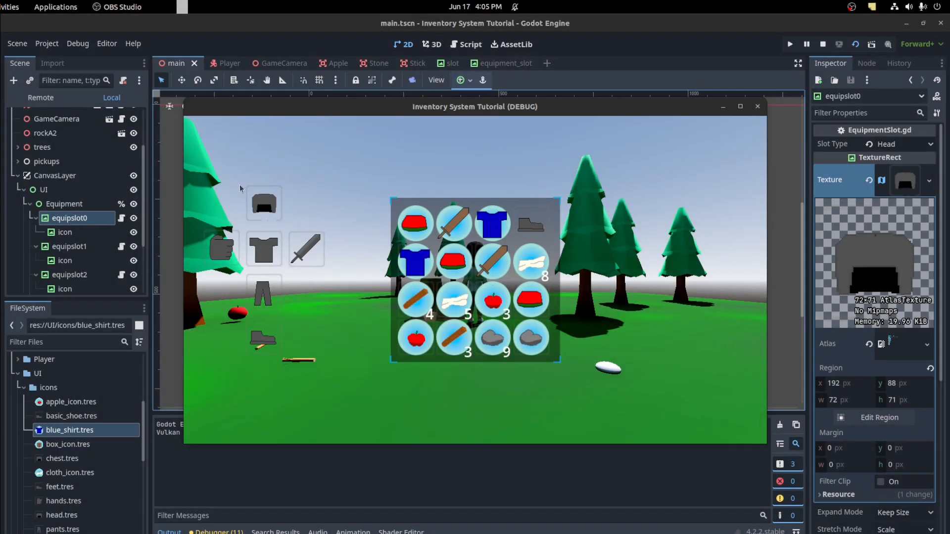
# Close the running inventory game and return to the 2D scene editor.
pyautogui.moveTo(415, 223); pyautogui.dragTo(262, 205)
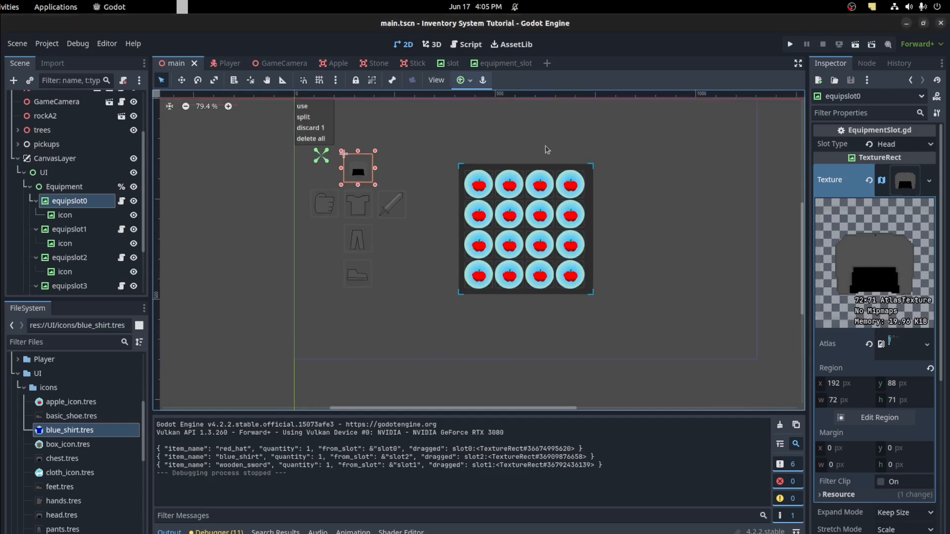
# View GameData.gd in the Script workspace, then open items.json in VS Code.
pyautogui.click(469, 43)
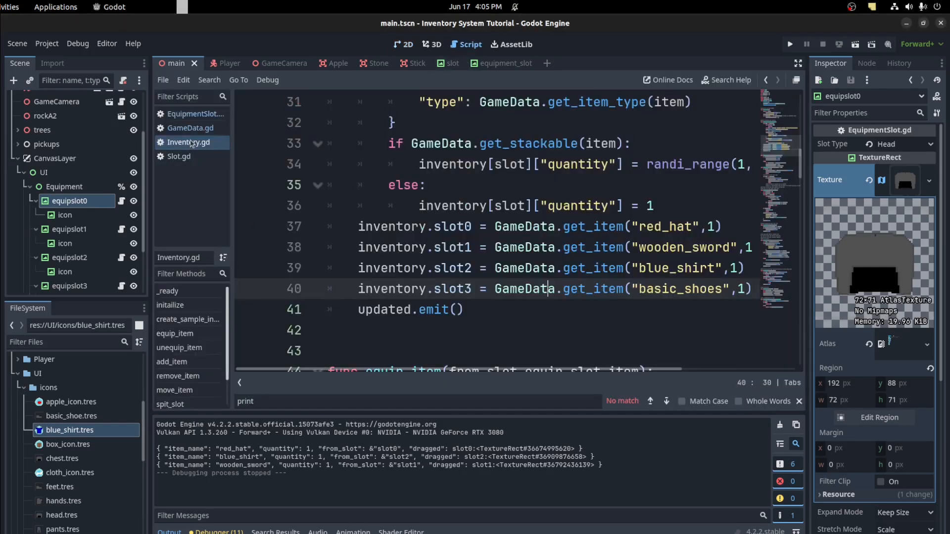
pyautogui.click(190, 127)
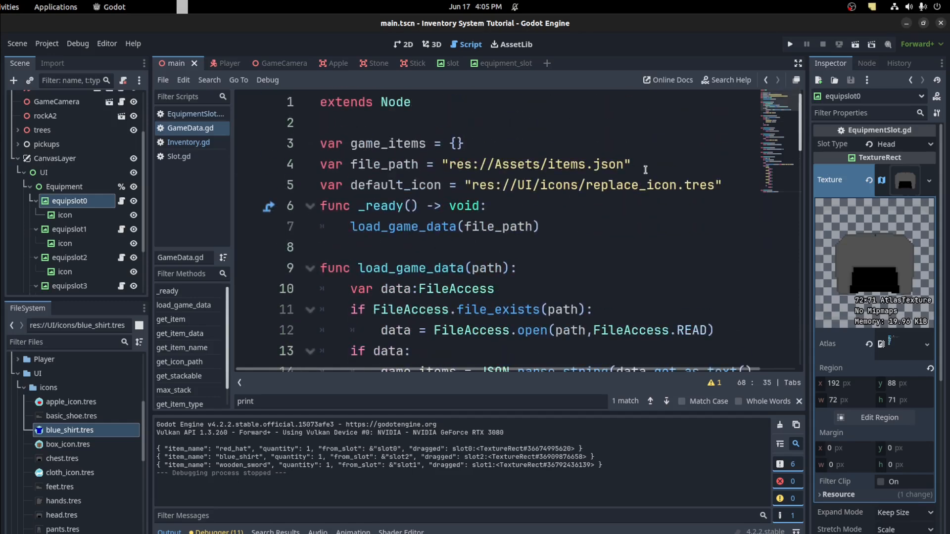
pyautogui.doubleClick(536, 164)
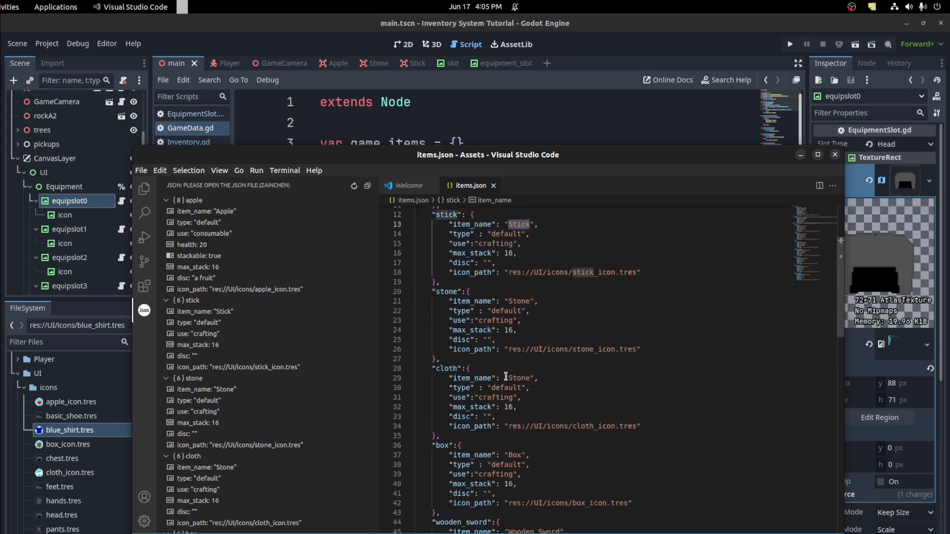
# Review items.json entries through wooden_sword, red_hat, blue_shirt and basic_shoes, then return to Godot.
pyautogui.scroll(-3)
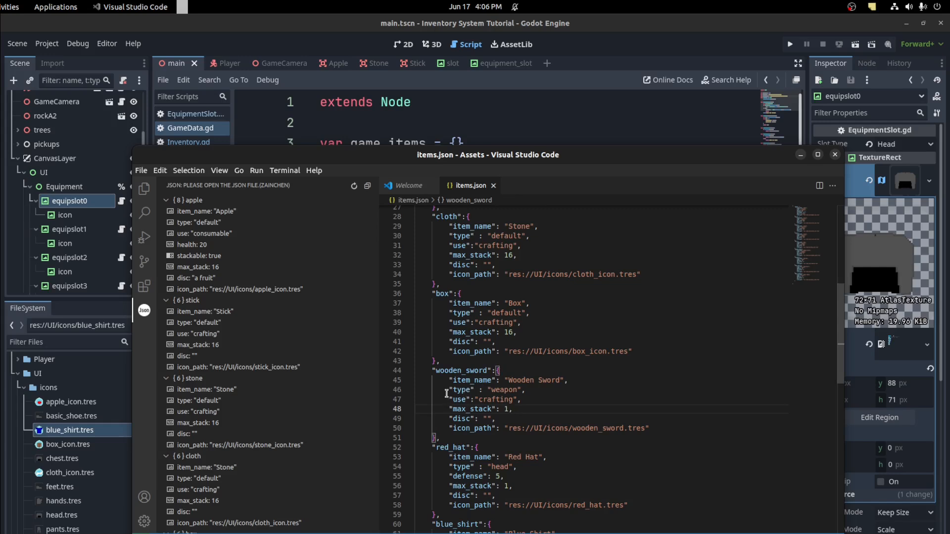
pyautogui.moveTo(449, 389); pyautogui.dragTo(520, 400)
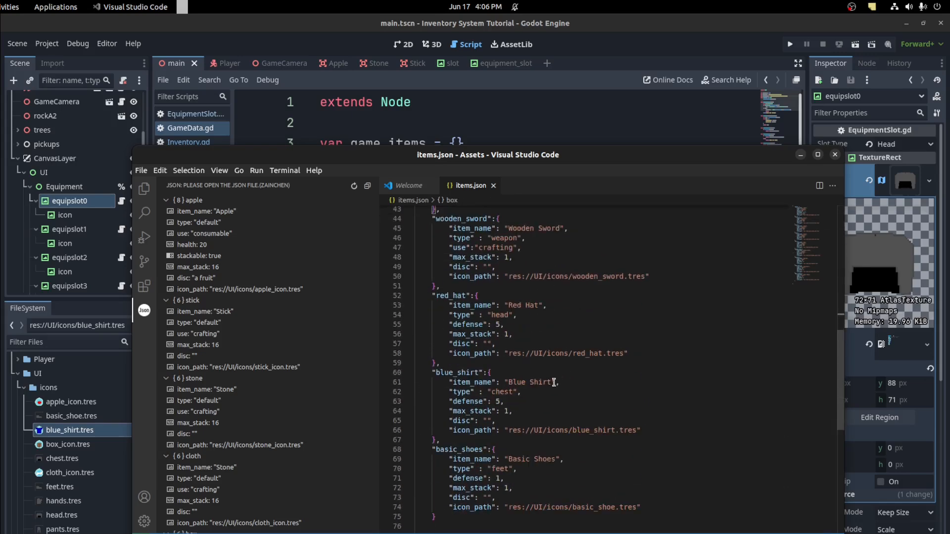
pyautogui.doubleClick(501, 316)
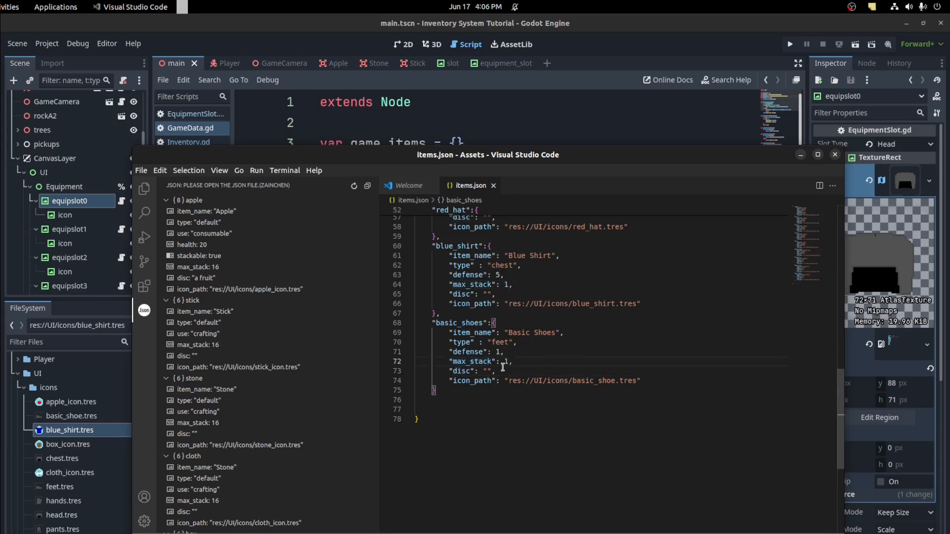
pyautogui.click(506, 322)
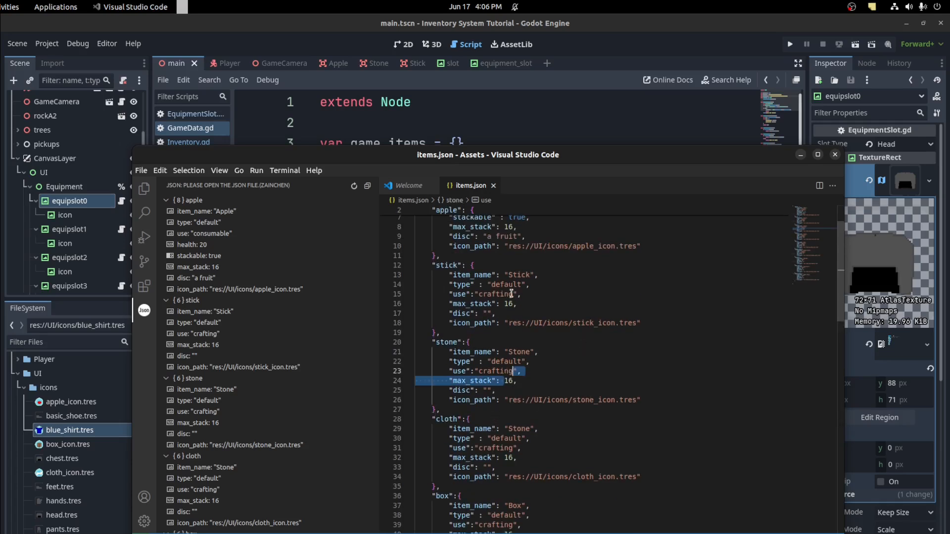
pyautogui.doubleClick(518, 275)
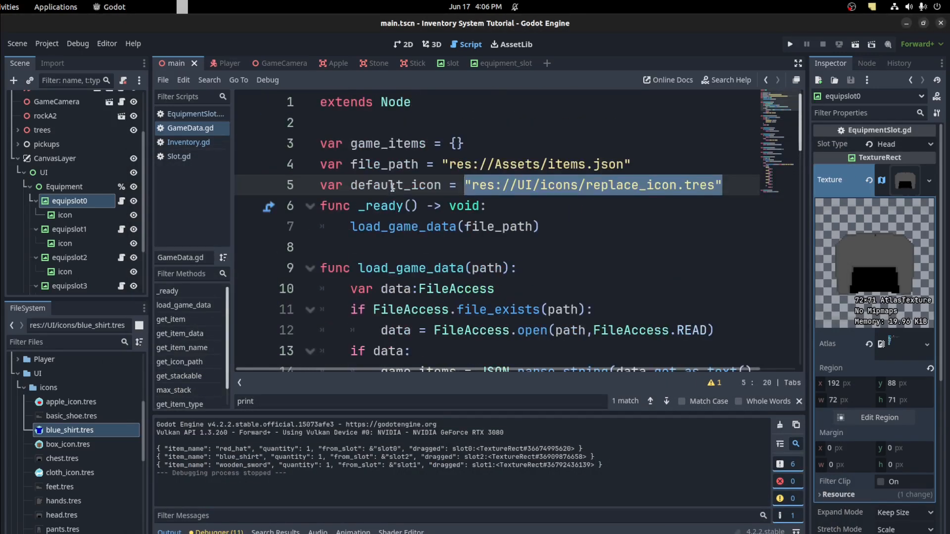
pyautogui.scroll(-3)
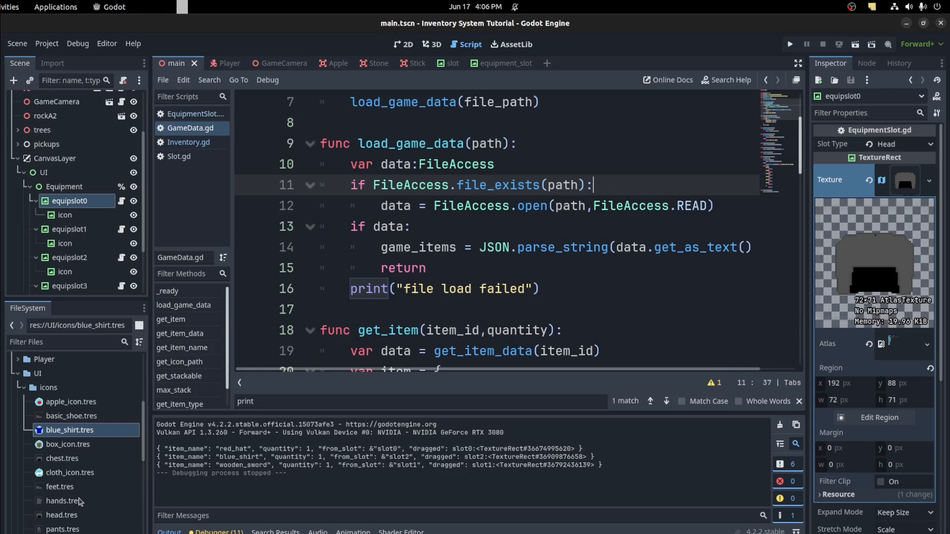
pyautogui.moveTo(726, 238)
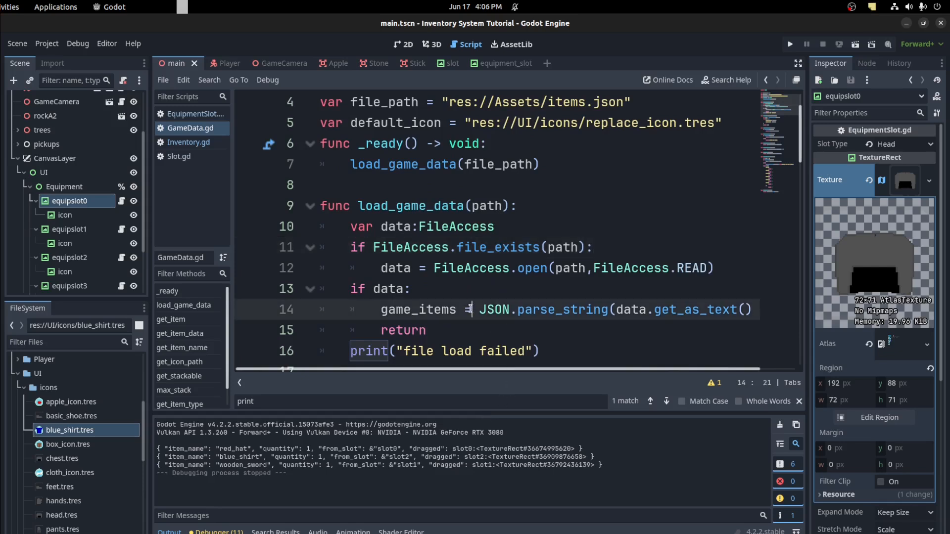
pyautogui.doubleClick(563, 310)
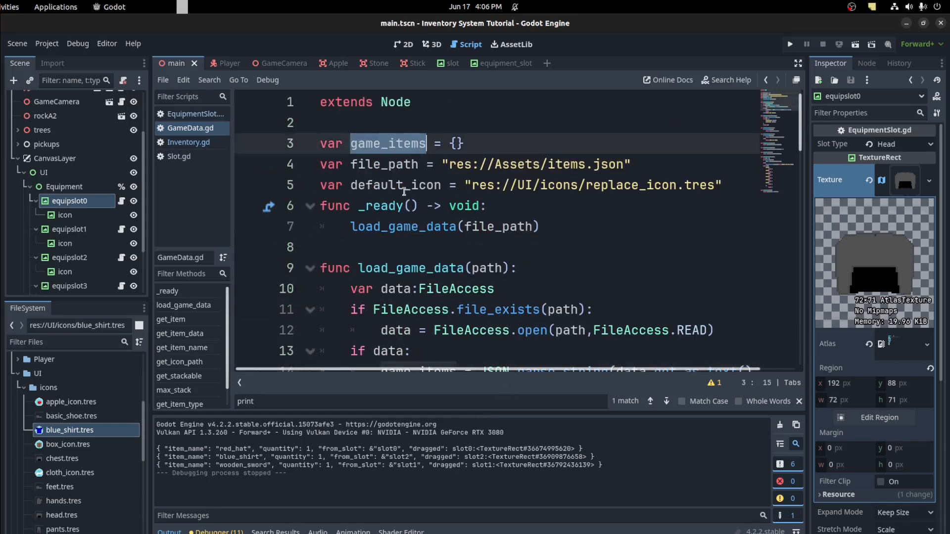
pyautogui.scroll(-3)
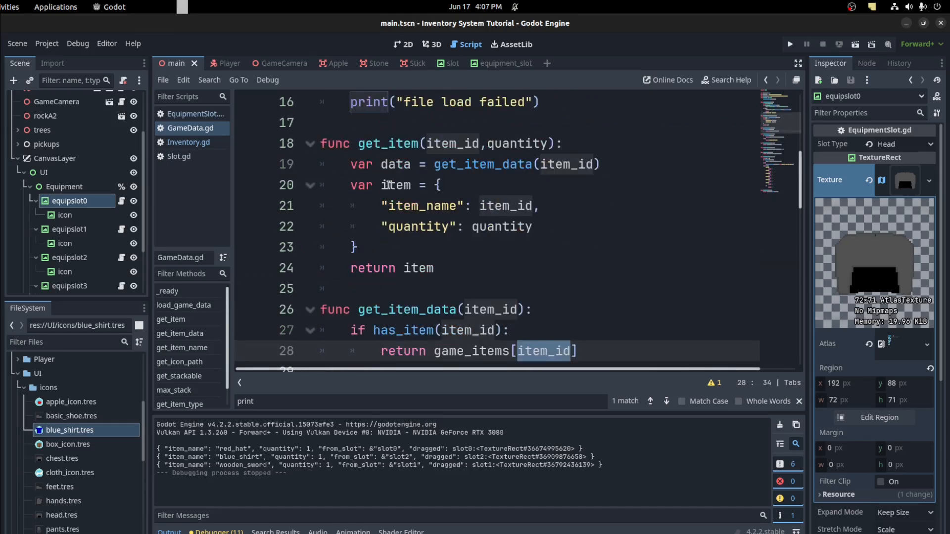
pyautogui.click(410, 267)
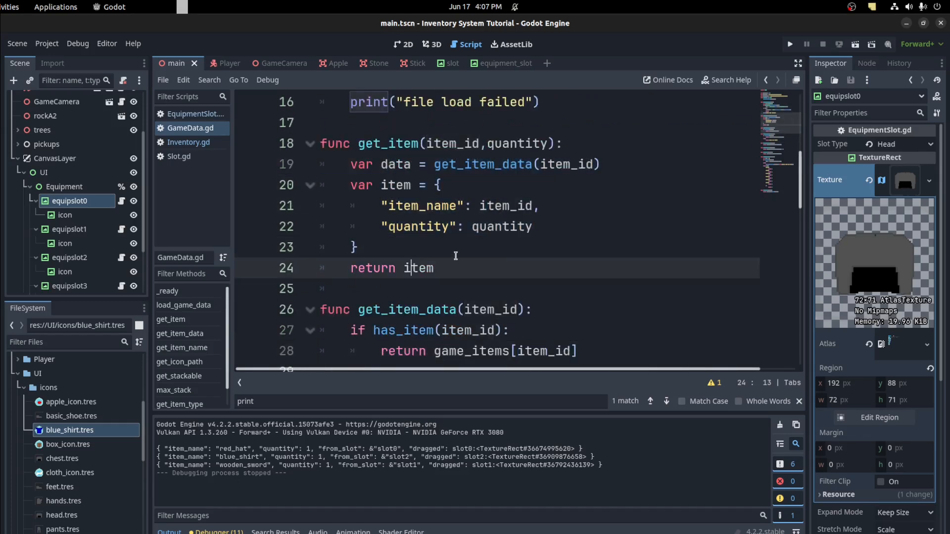
pyautogui.doubleClick(518, 143)
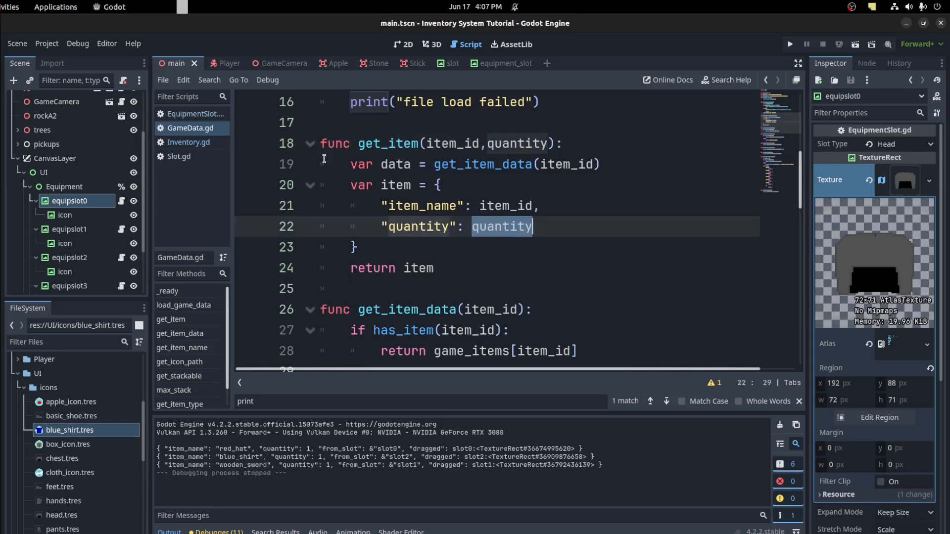
pyautogui.scroll(-3)
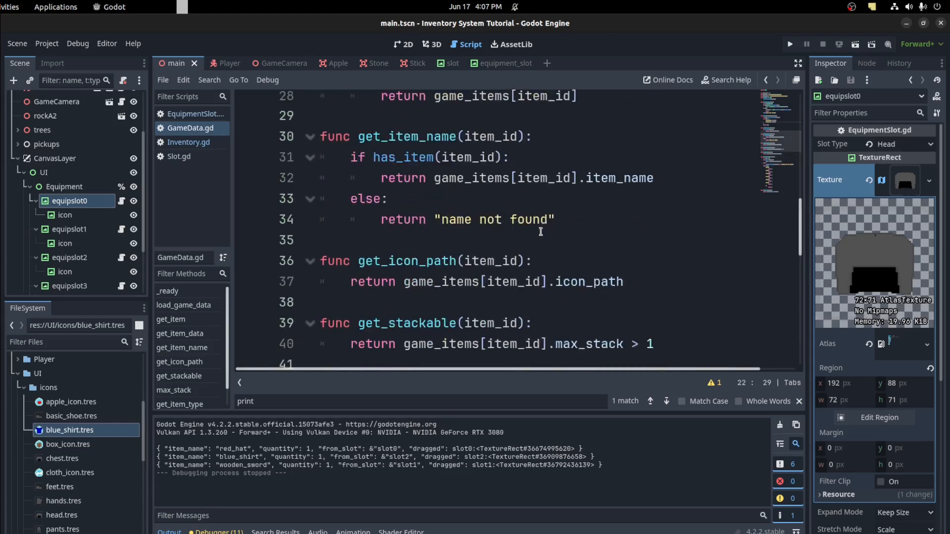
pyautogui.moveTo(324, 246); pyautogui.dragTo(623, 289)
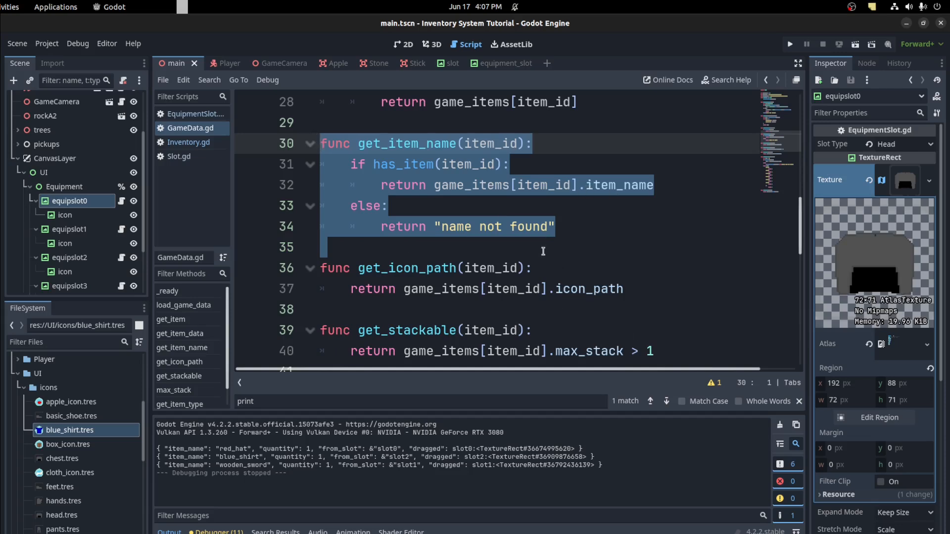
pyautogui.scroll(-3)
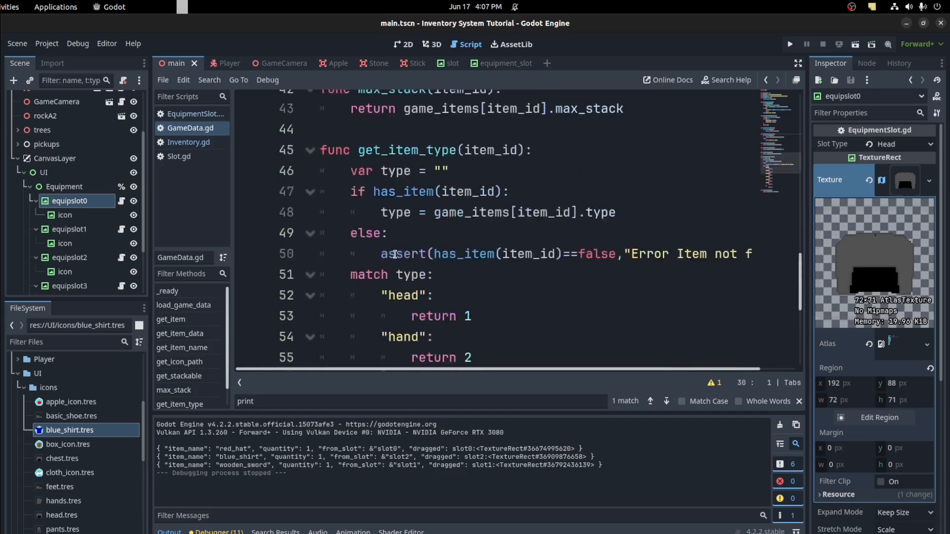
pyautogui.click(385, 143)
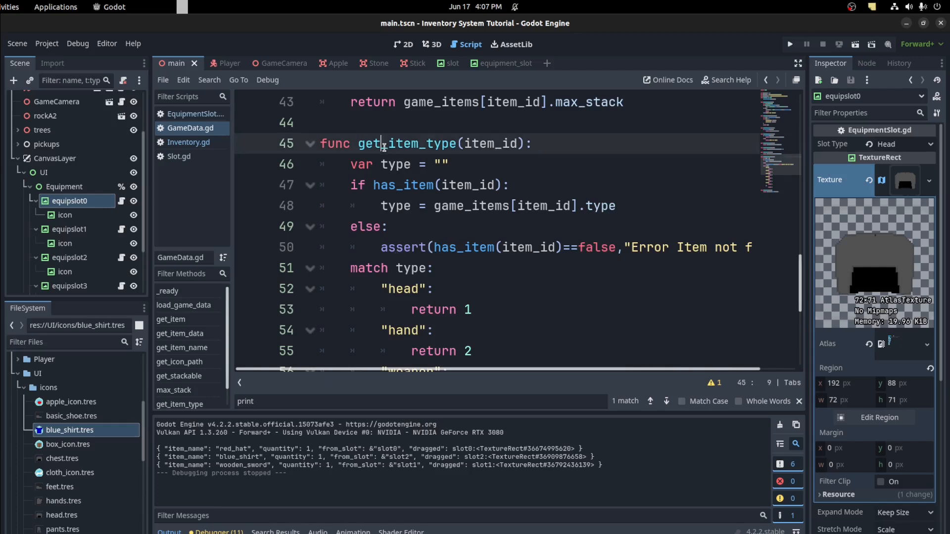
pyautogui.doubleClick(491, 144)
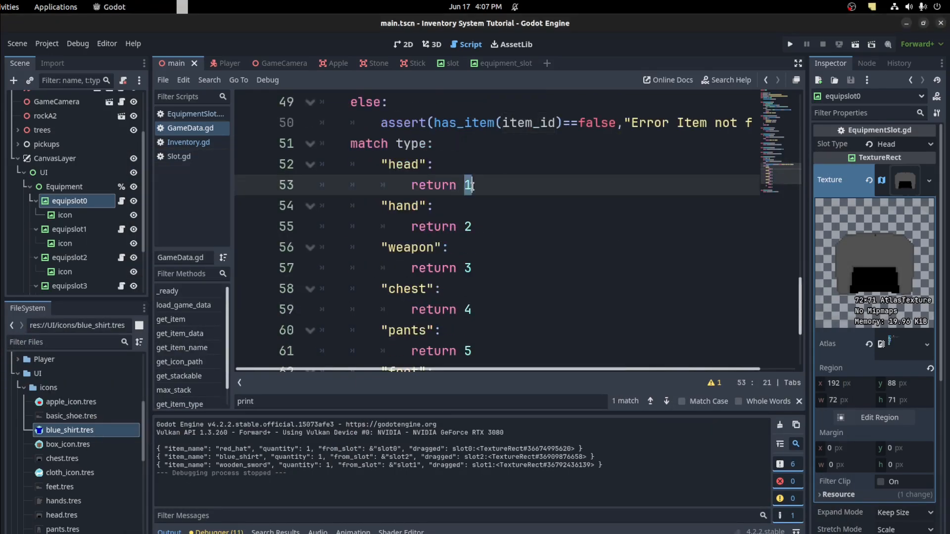
pyautogui.click(391, 164)
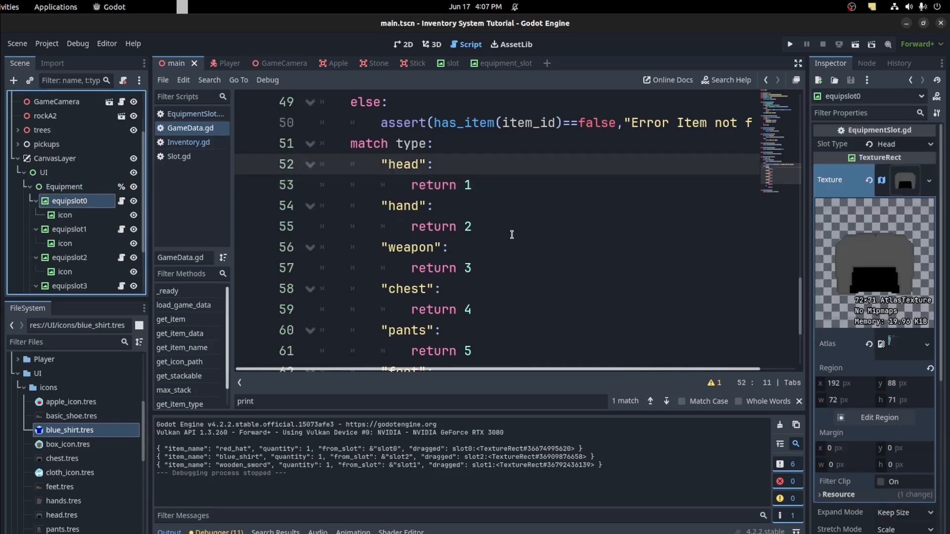
pyautogui.click(903, 144)
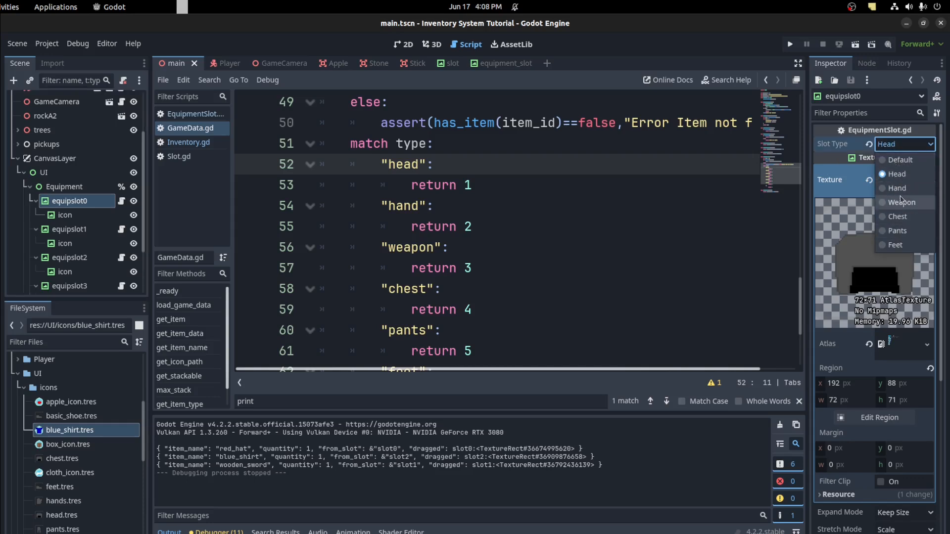
pyautogui.moveTo(902, 160)
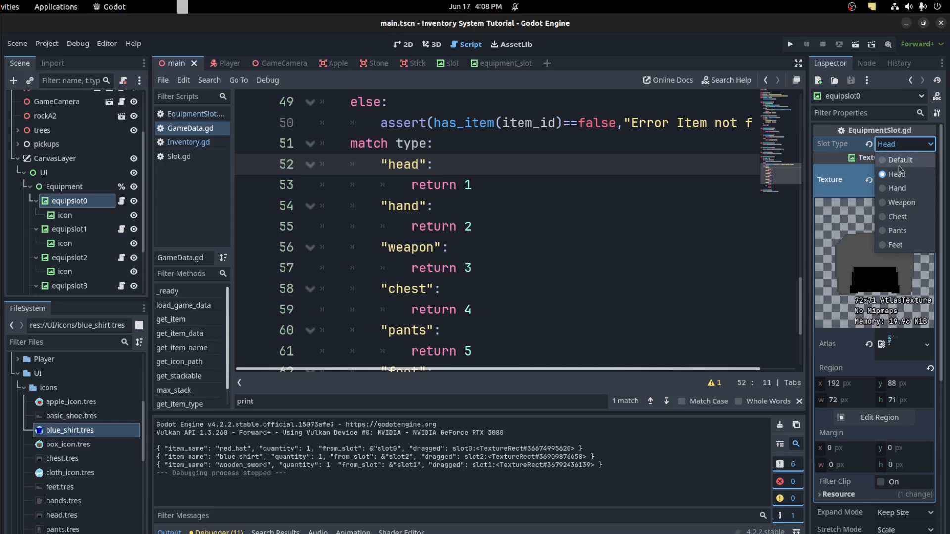
pyautogui.scroll(-3)
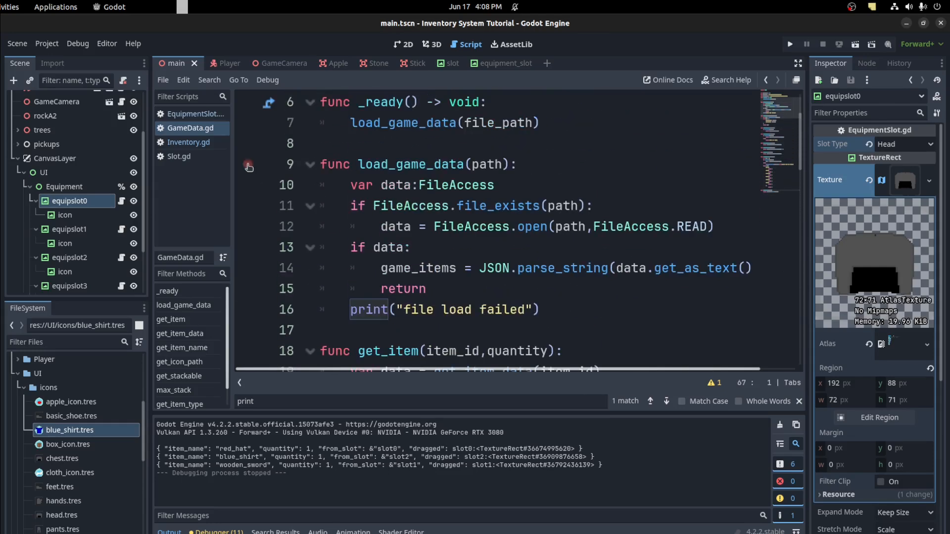
pyautogui.click(435, 44)
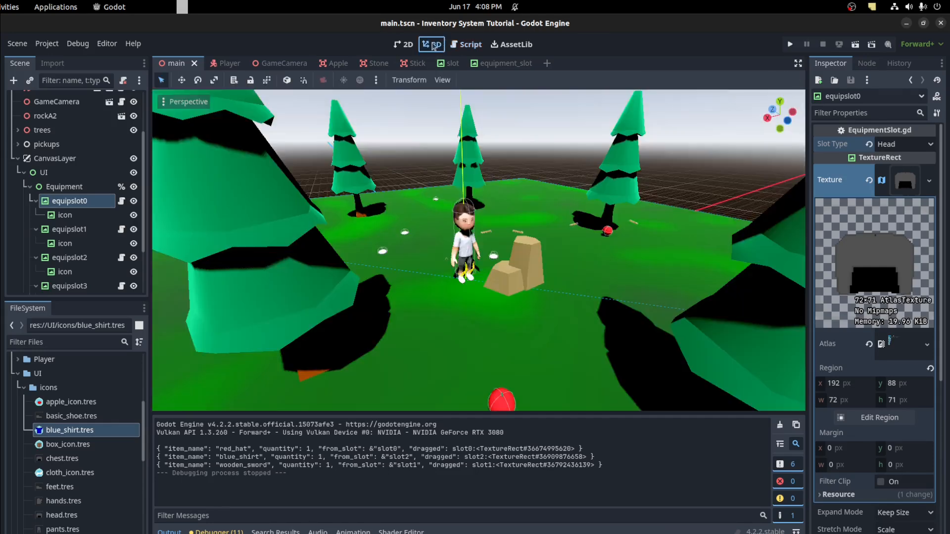
# Open EquipmentSlot.gd from equipslot0 while viewing the 2D interface.
pyautogui.click(407, 44)
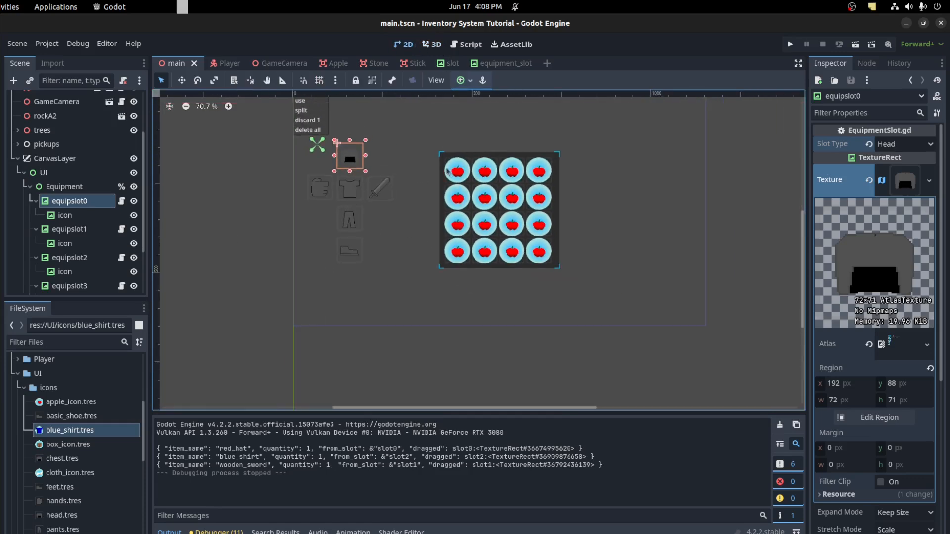
pyautogui.moveTo(73, 212)
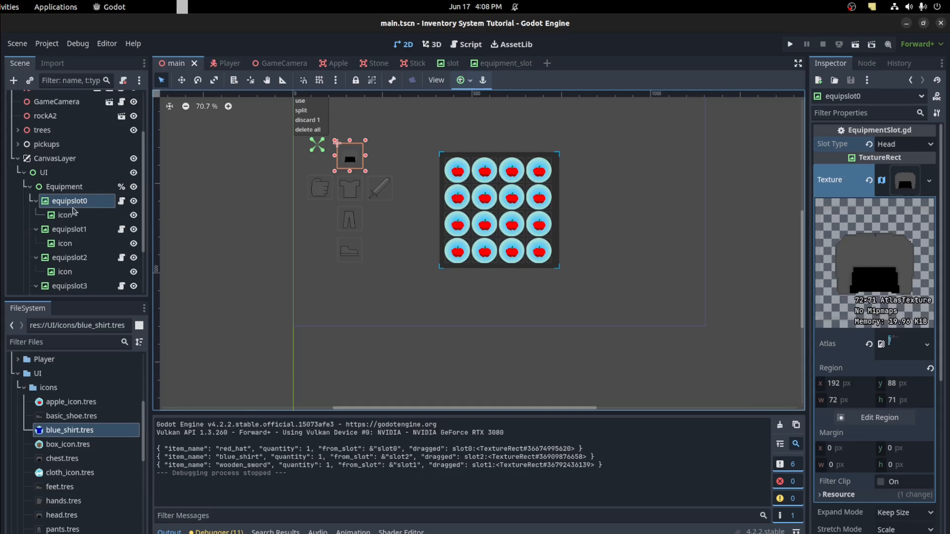
pyautogui.click(470, 44)
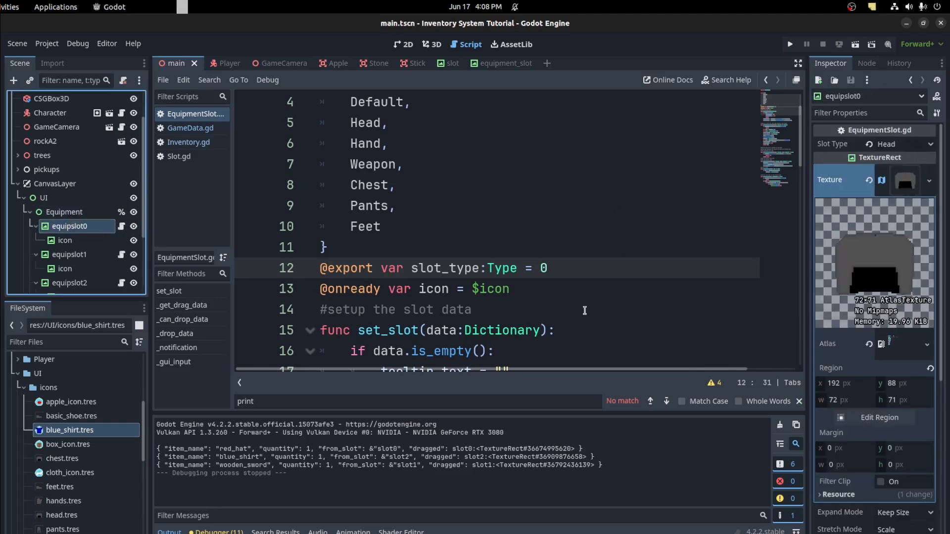
# Highlight _get_drag_data's Inventory.equipment and slot_type references, then bring up Inventory.gd.
pyautogui.scroll(-3)
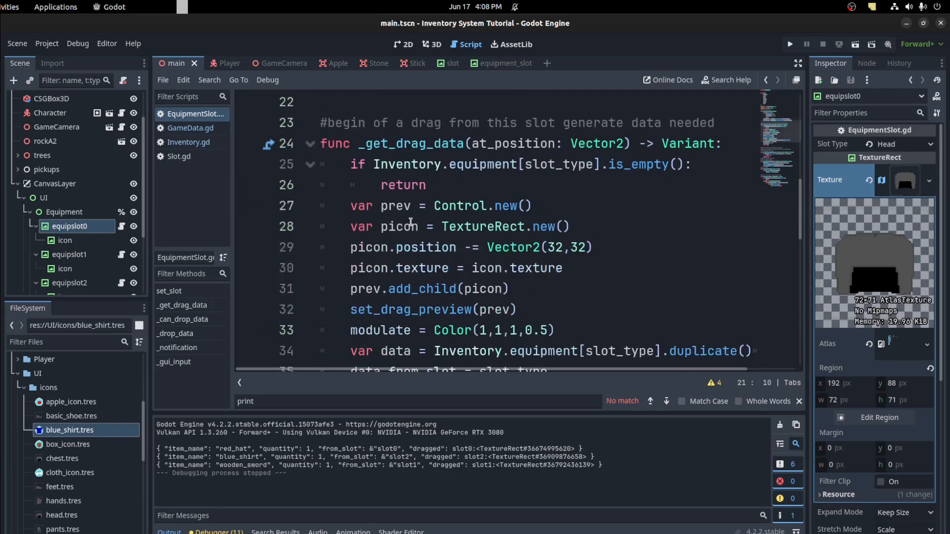
pyautogui.moveTo(372, 143); pyautogui.dragTo(388, 267)
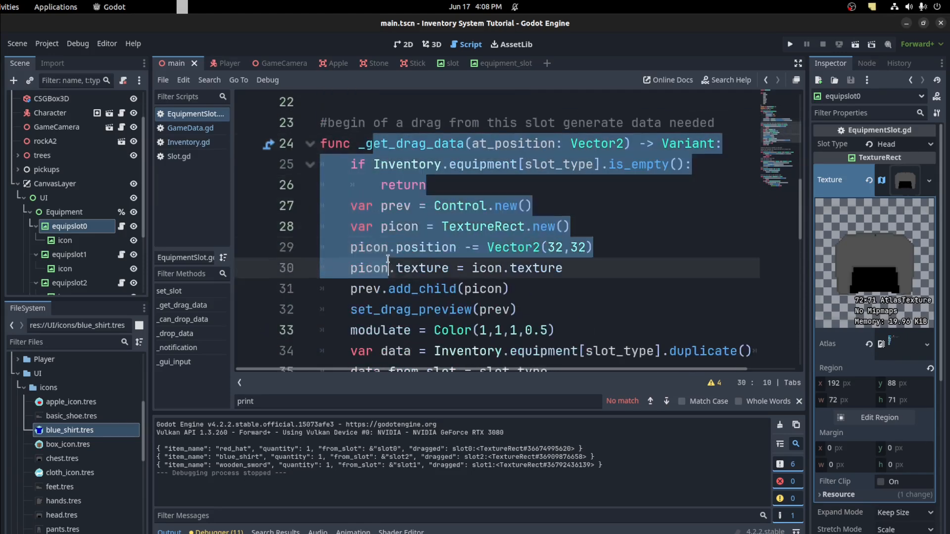
pyautogui.doubleClick(482, 165)
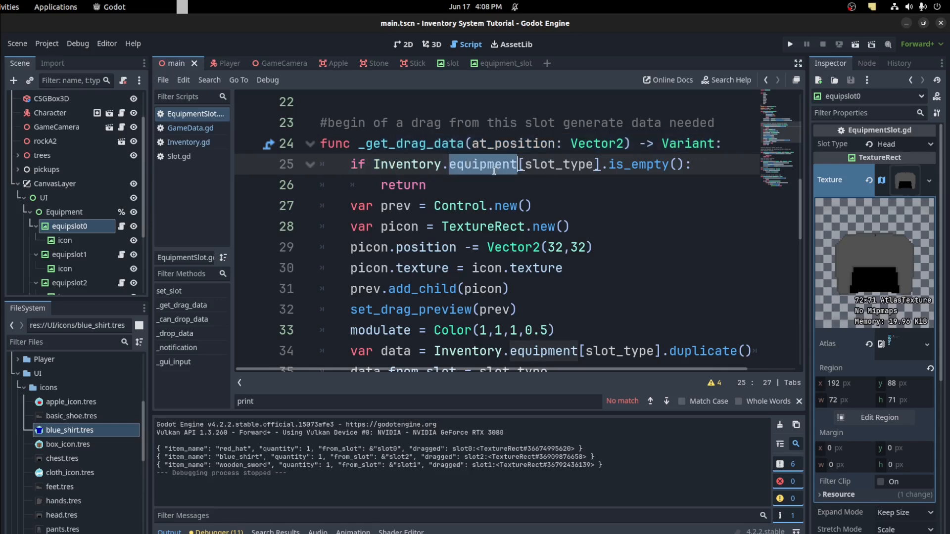
pyautogui.doubleClick(407, 165)
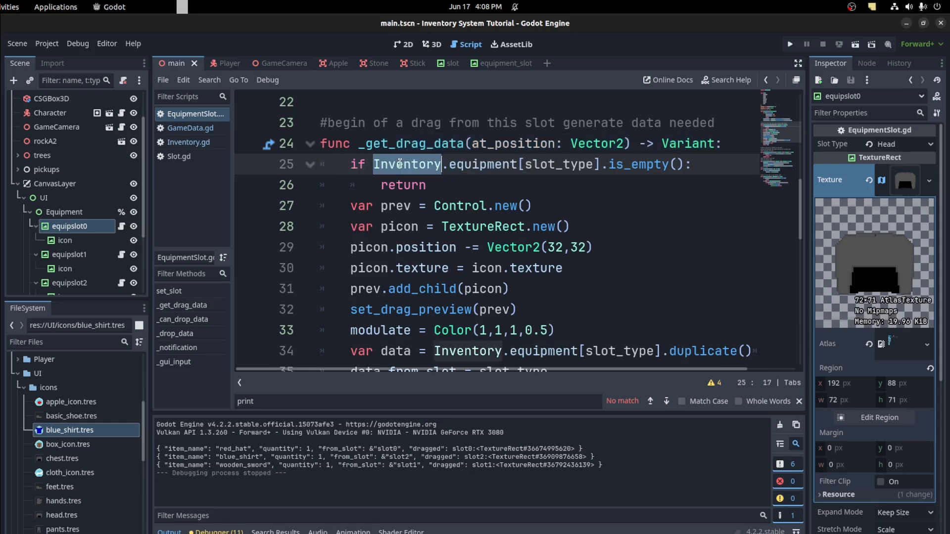
pyautogui.click(520, 165)
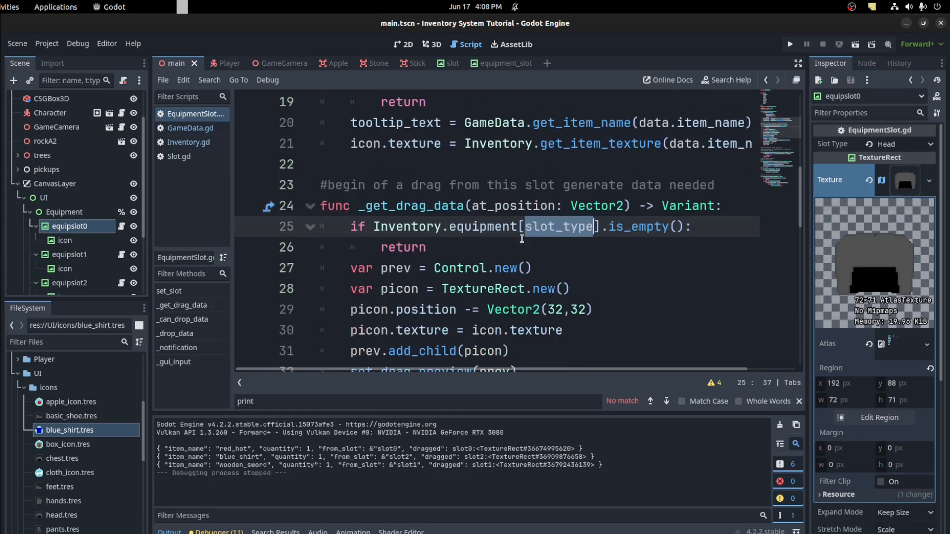
pyautogui.click(188, 142)
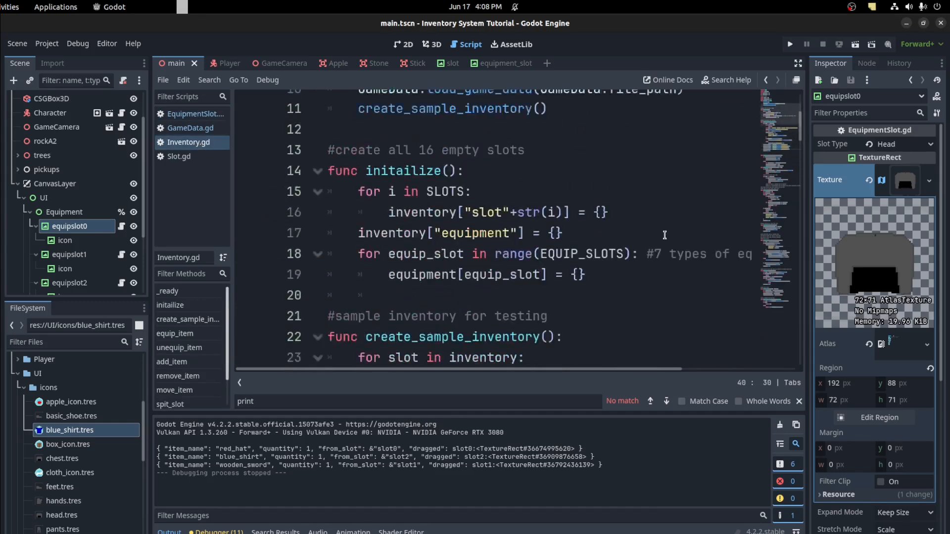
# Highlight the equipment dictionary and EQUIP_SLOTS constant, then return to EquipmentSlot.gd.
pyautogui.doubleClick(391, 165)
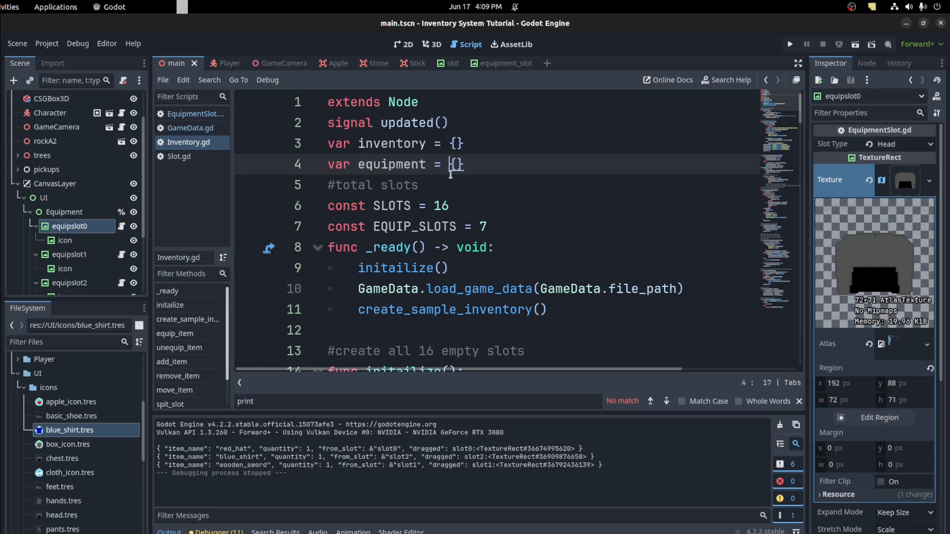
pyautogui.scroll(-3)
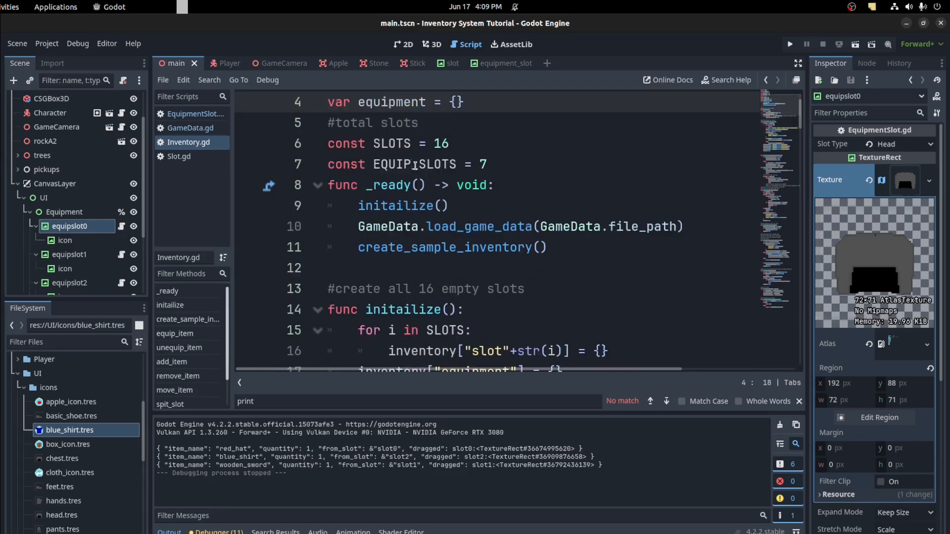
pyautogui.doubleClick(415, 164)
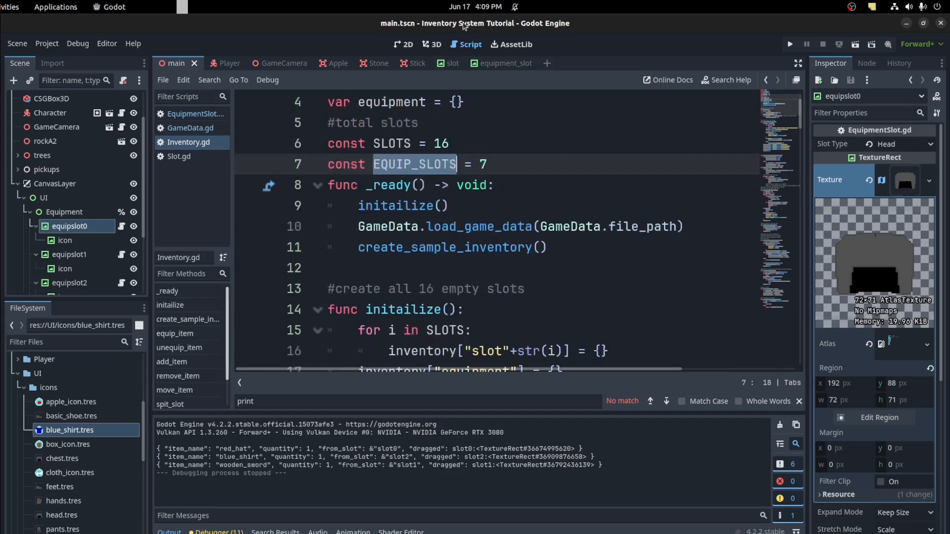
pyautogui.click(195, 114)
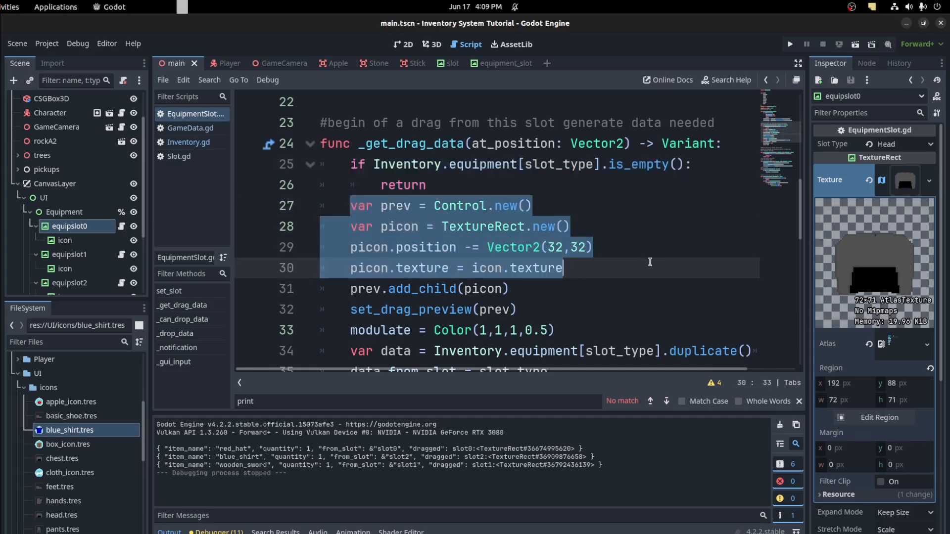
pyautogui.scroll(-3)
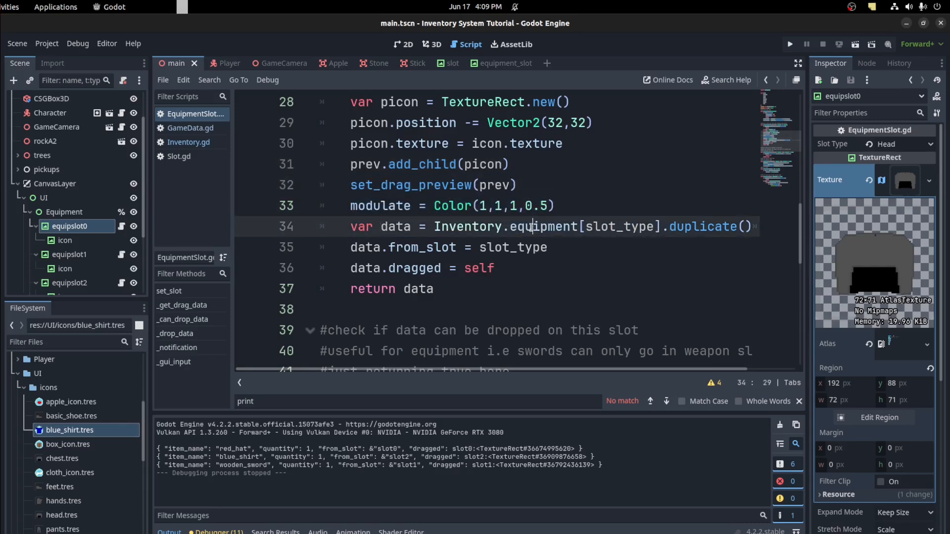
pyautogui.doubleClick(512, 247)
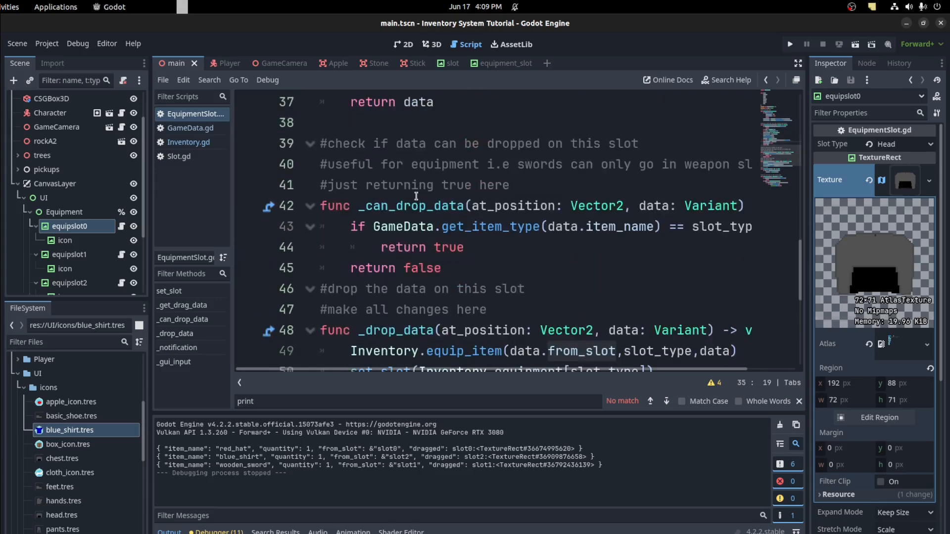
pyautogui.moveTo(389, 283)
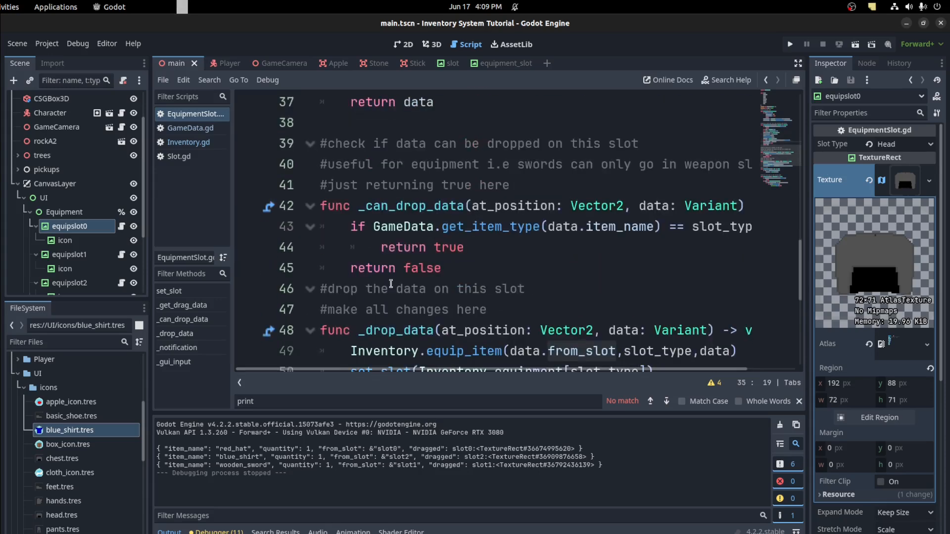
pyautogui.doubleClick(489, 226)
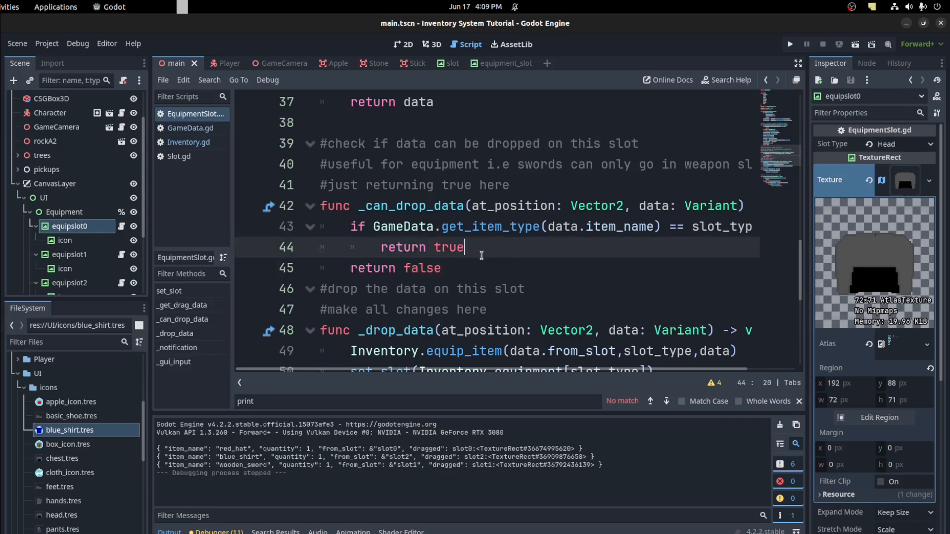
pyautogui.scroll(-3)
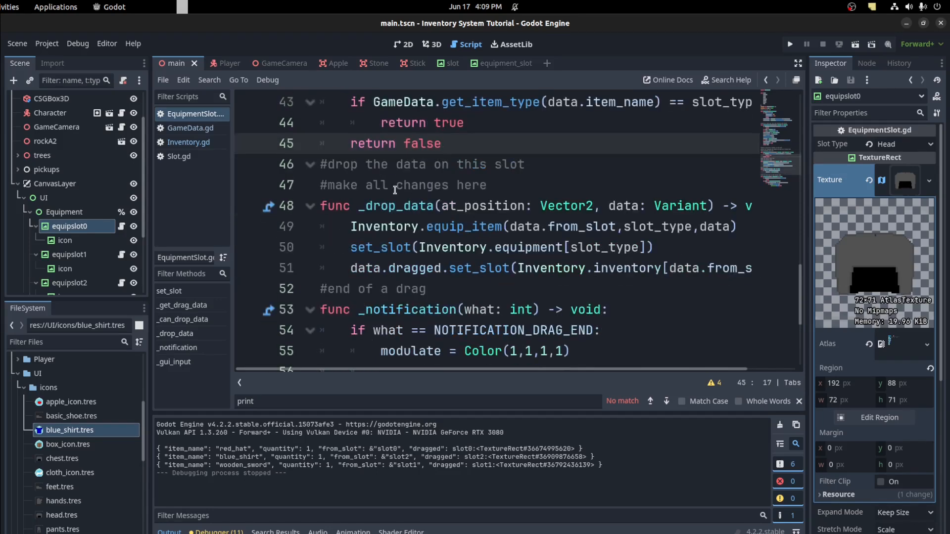
pyautogui.doubleClick(464, 226)
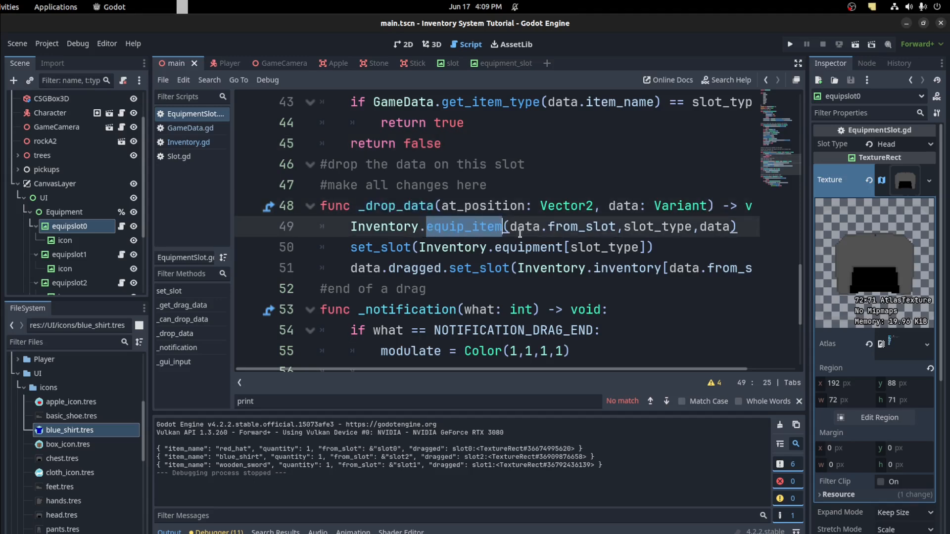
pyautogui.moveTo(507, 232)
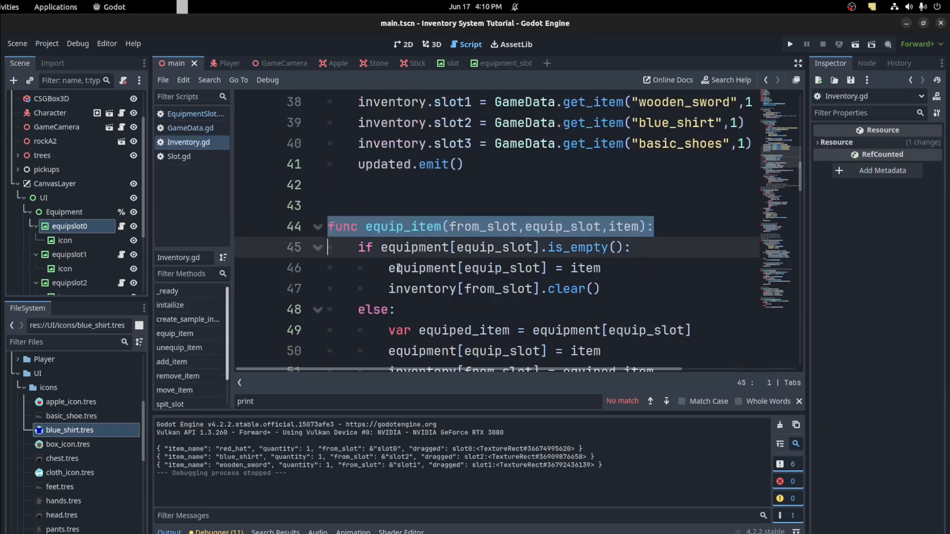
# Walk through equip_item's empty-slot branch, occupied-slot swap and item returned to inventory.
pyautogui.doubleClick(414, 248)
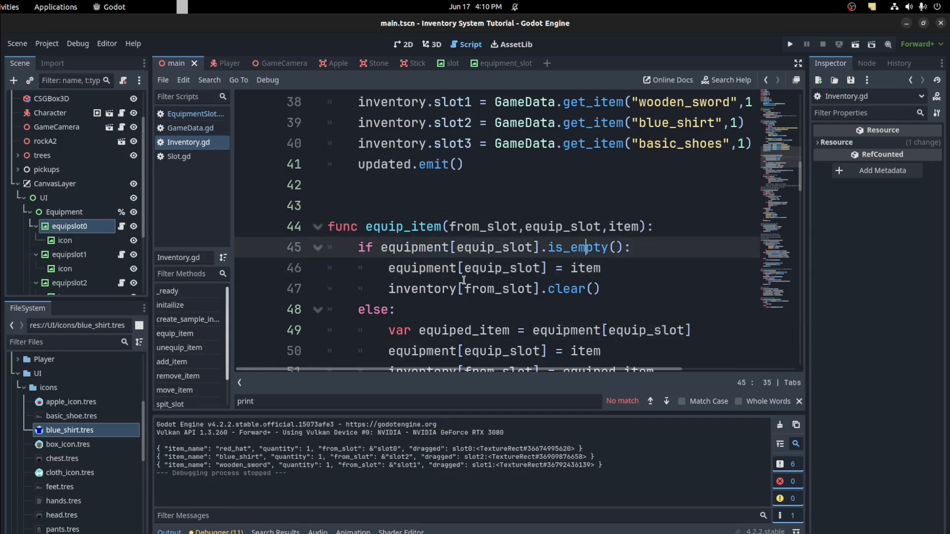
pyautogui.scroll(-3)
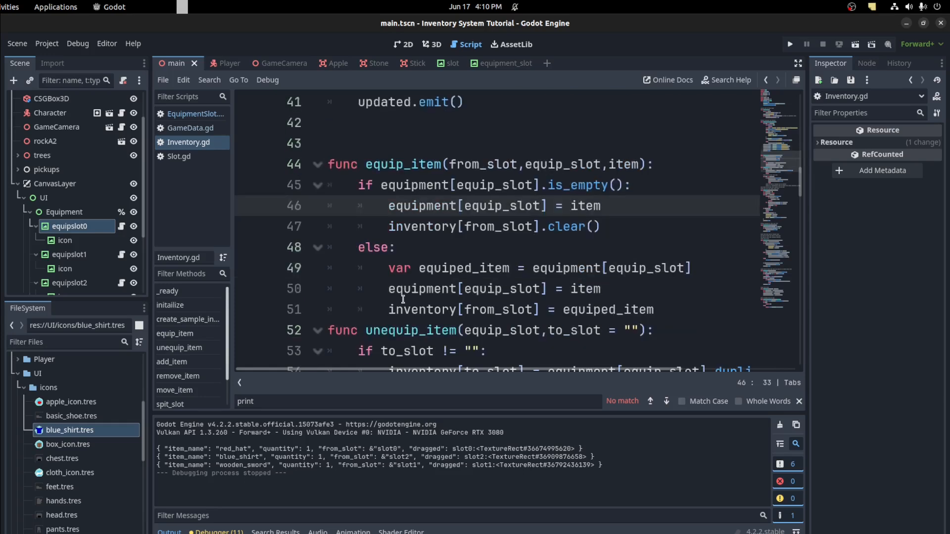
pyautogui.doubleClick(566, 226)
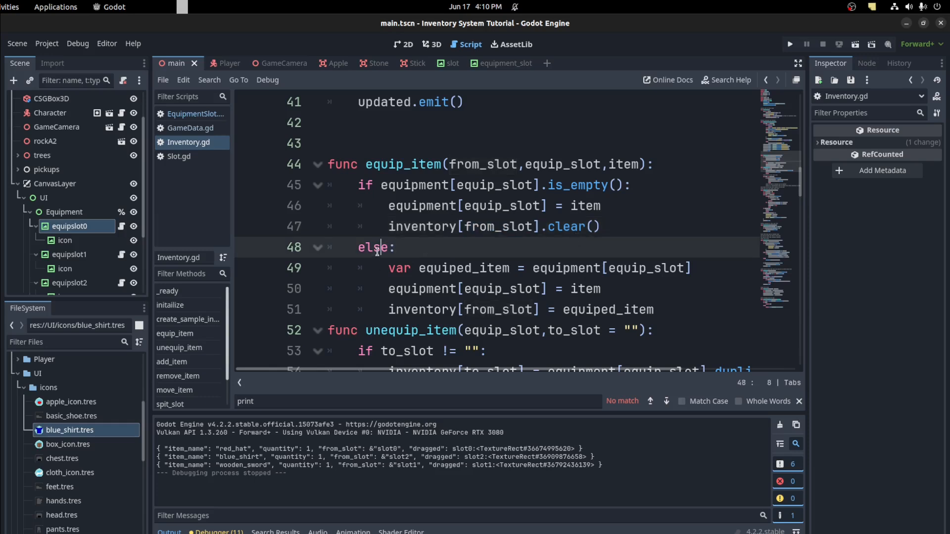
pyautogui.doubleClick(464, 267)
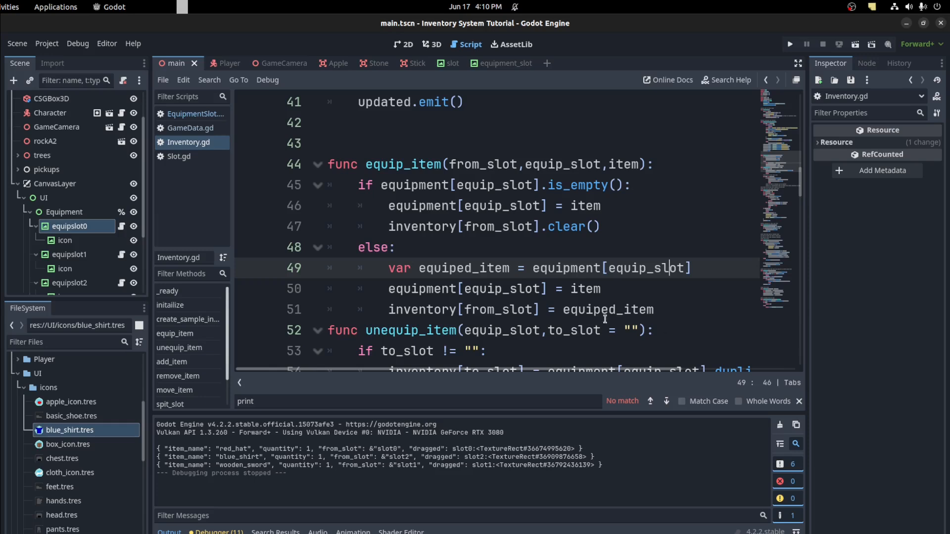
pyautogui.doubleClick(464, 268)
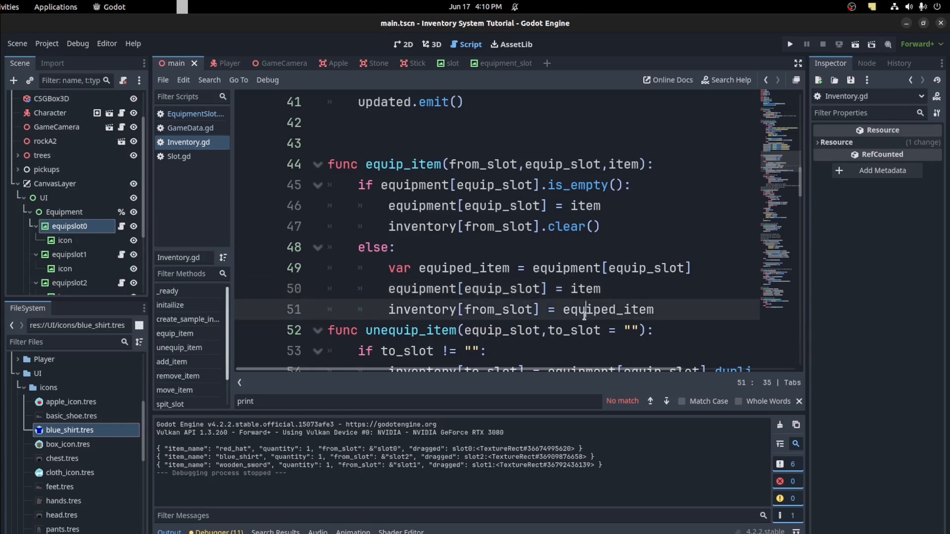
pyautogui.doubleClick(608, 309)
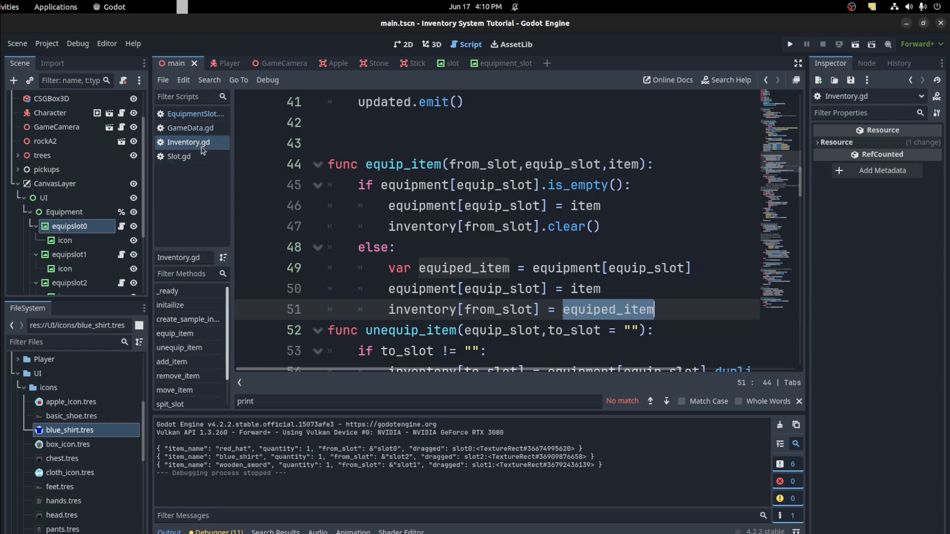
# Glance at GameData.gd and Inventory.gd, ending on Slot.gd's set_slot function.
pyautogui.click(191, 128)
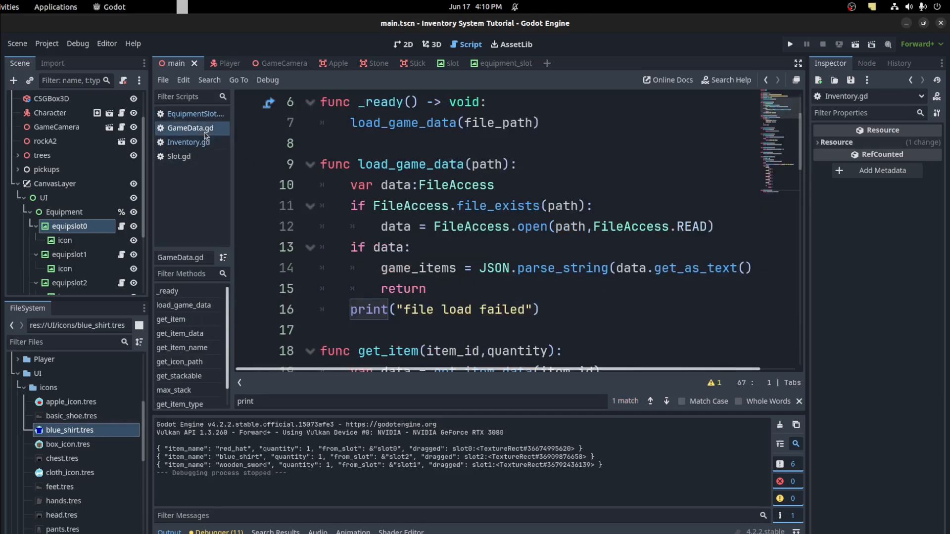
pyautogui.click(188, 142)
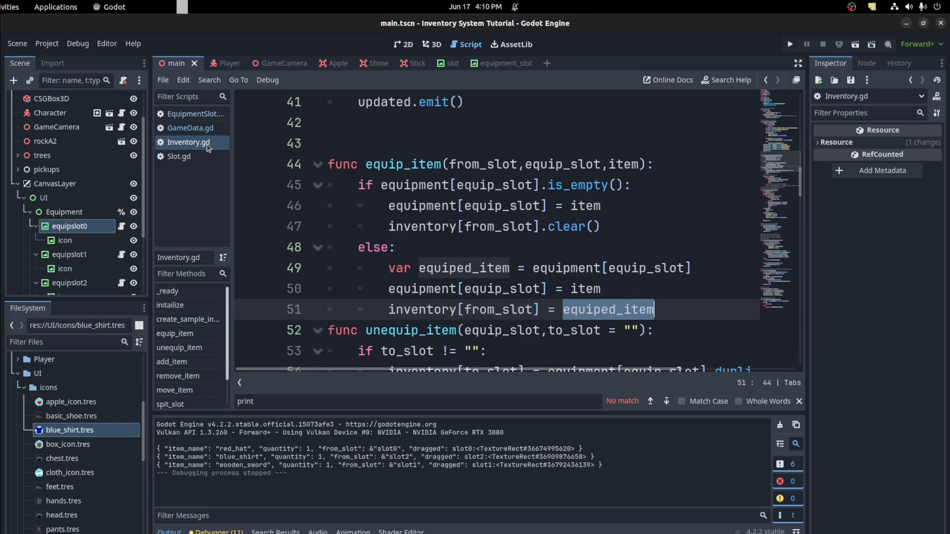
pyautogui.click(178, 157)
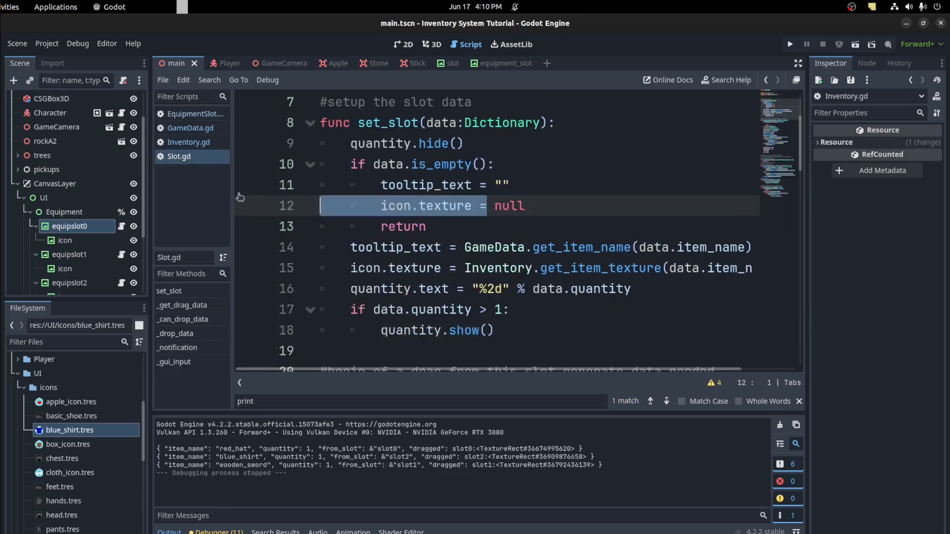
# Select from_slot in _drop_data's unequip call, then jump to unequip_item in Inventory.gd.
pyautogui.scroll(-3)
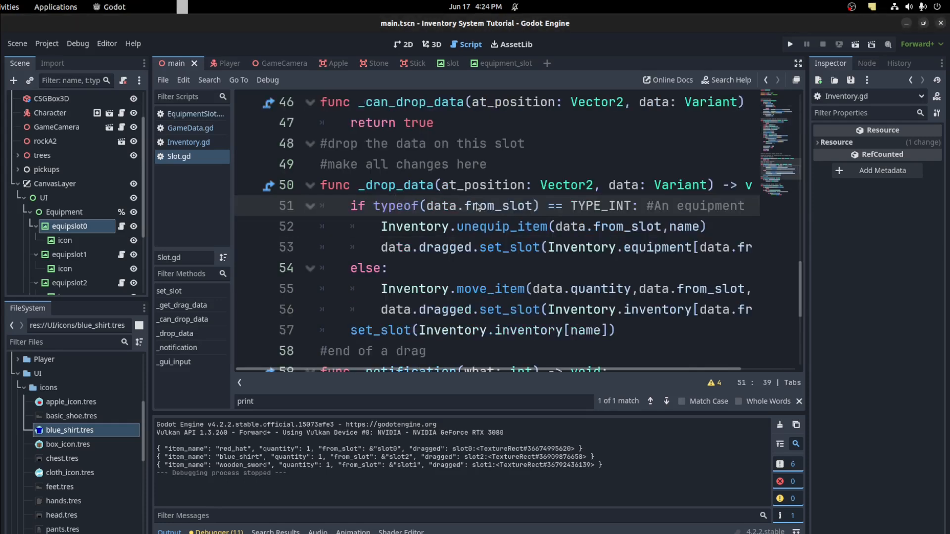
pyautogui.doubleClick(491, 206)
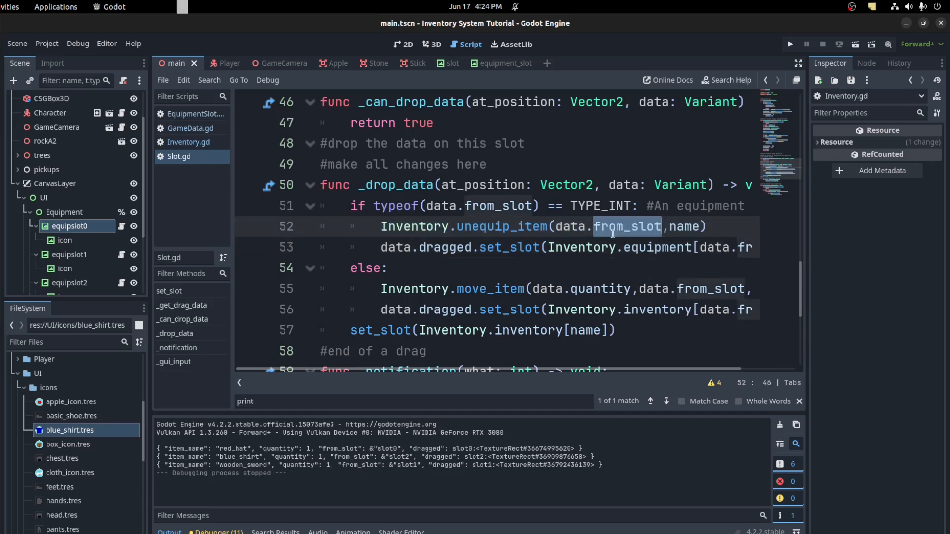
pyautogui.click(188, 142)
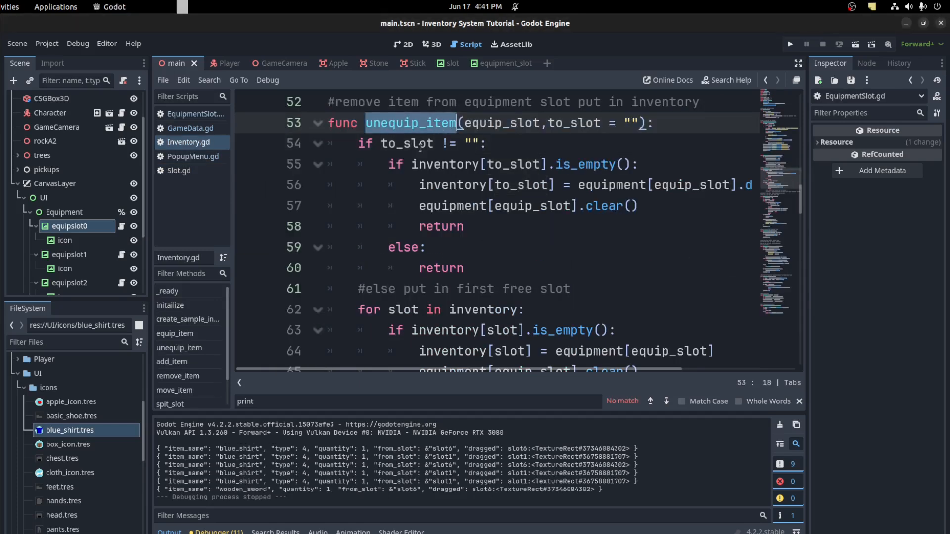
# Walk through unequip_item's return statements and first-free-slot loop, then return to Slot.gd.
pyautogui.doubleClick(406, 143)
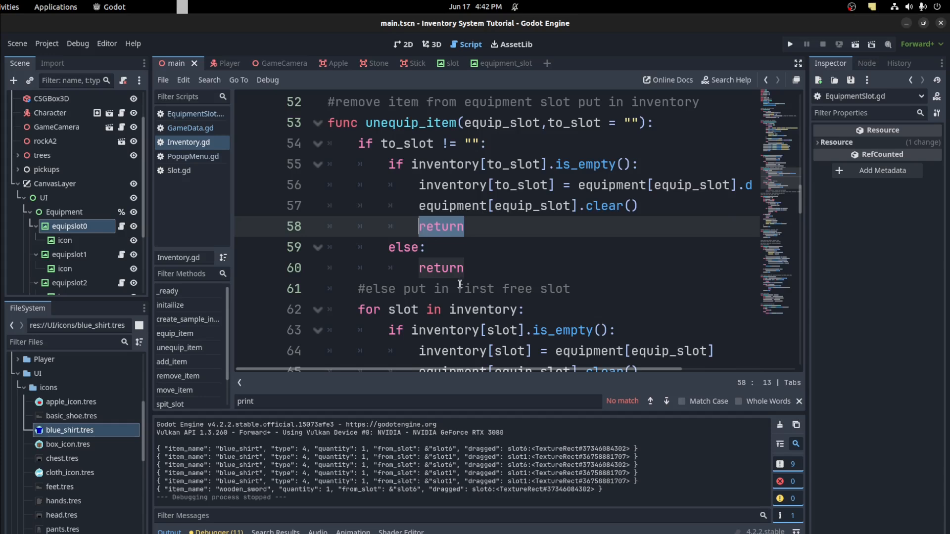
pyautogui.click(434, 205)
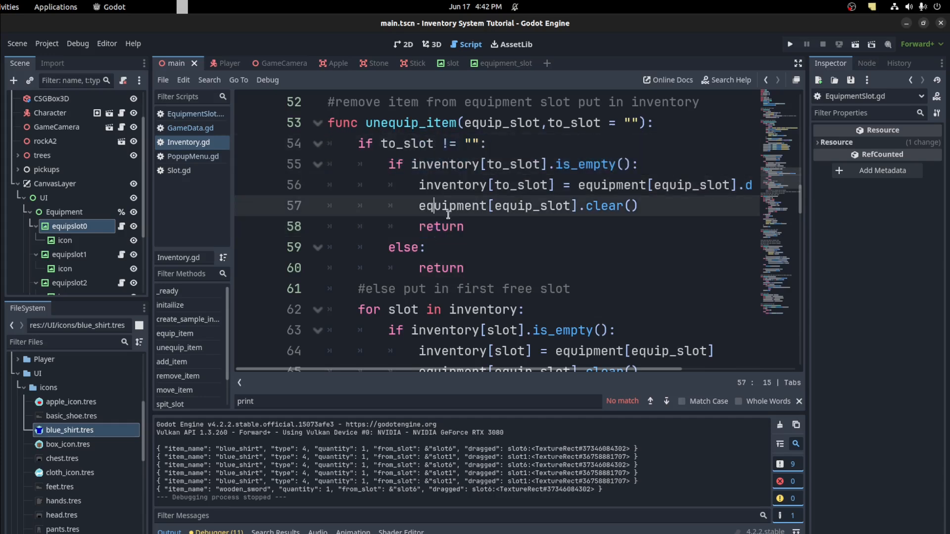
pyautogui.doubleClick(441, 268)
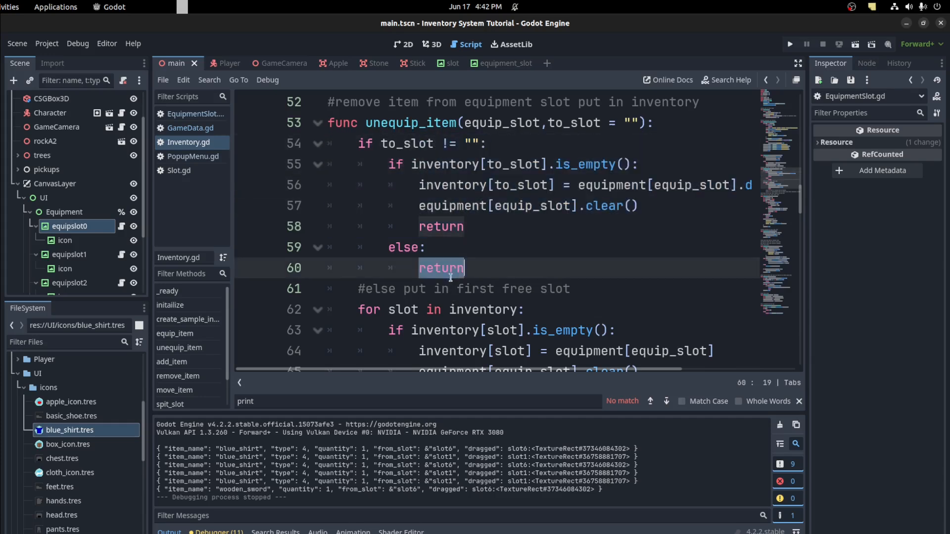
pyautogui.click(426, 247)
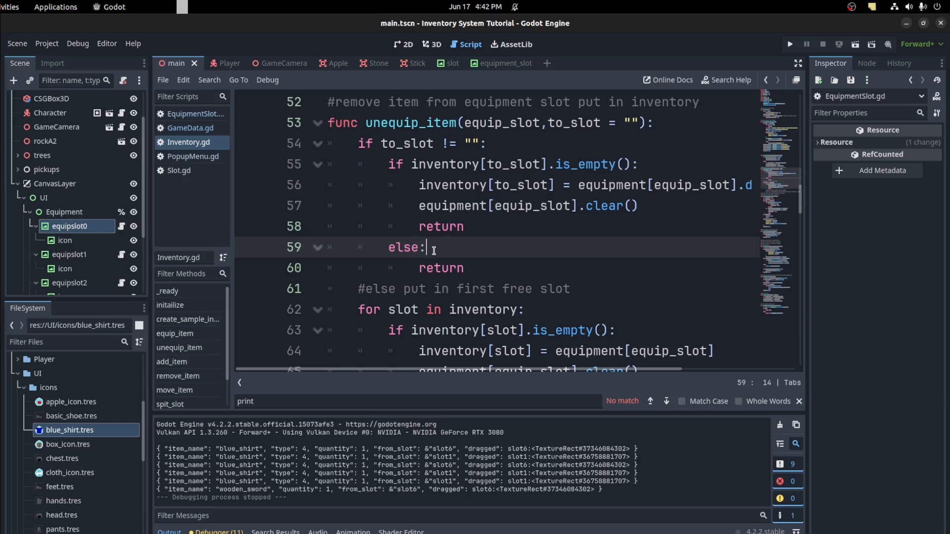
pyautogui.moveTo(576, 241)
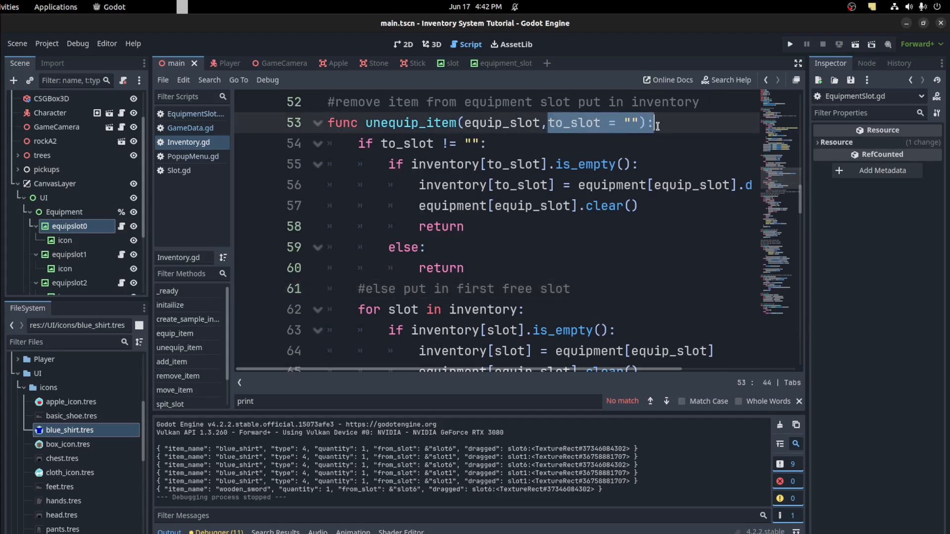
pyautogui.scroll(-3)
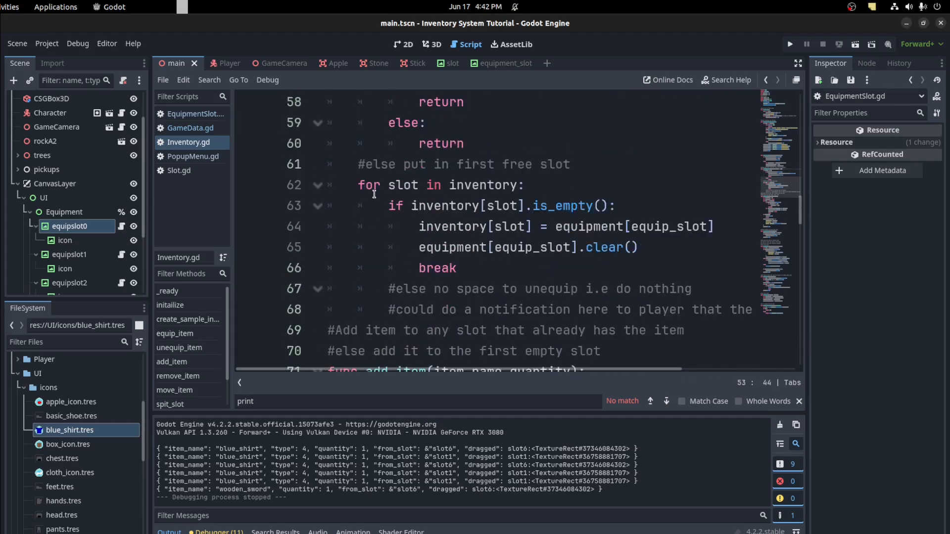
pyautogui.click(424, 267)
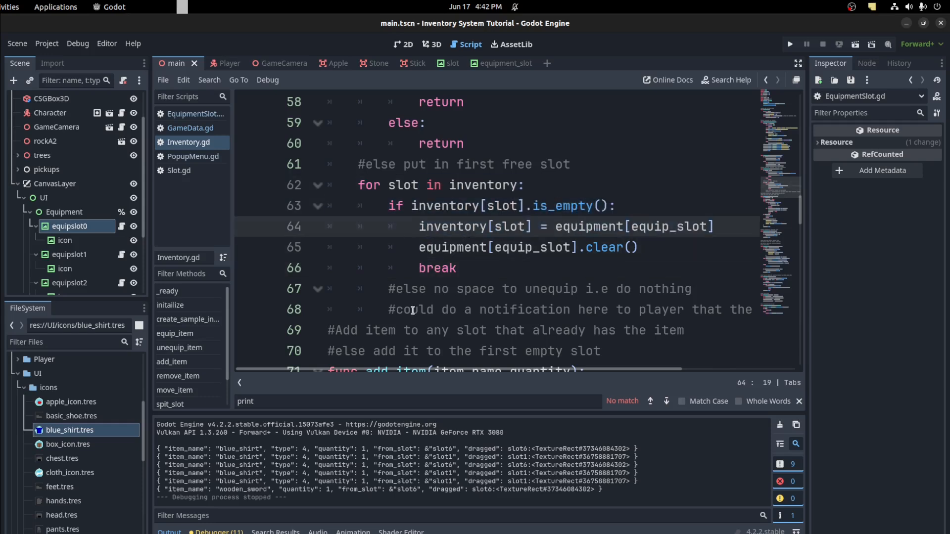
pyautogui.click(478, 164)
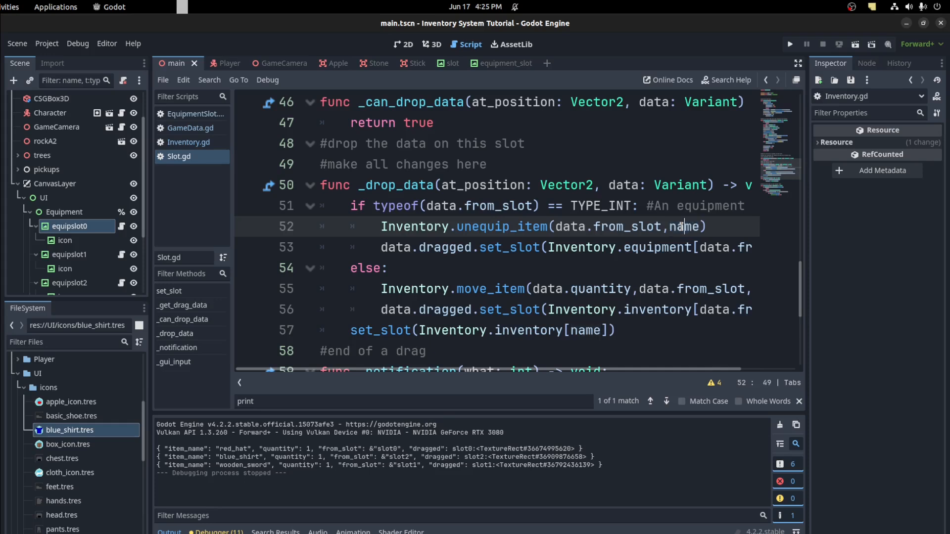
# Highlight the move_item call in _drop_data's inventory branch.
pyautogui.click(528, 247)
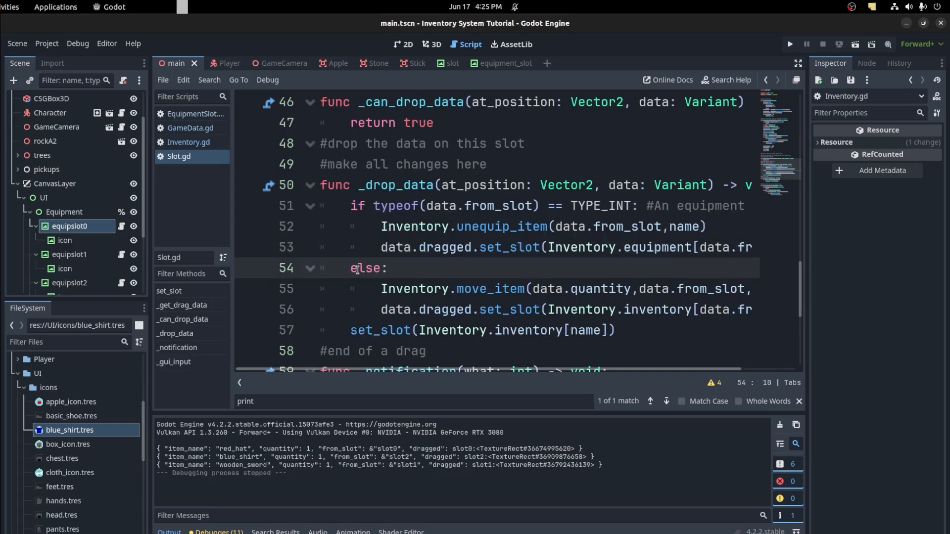
pyautogui.doubleClick(489, 289)
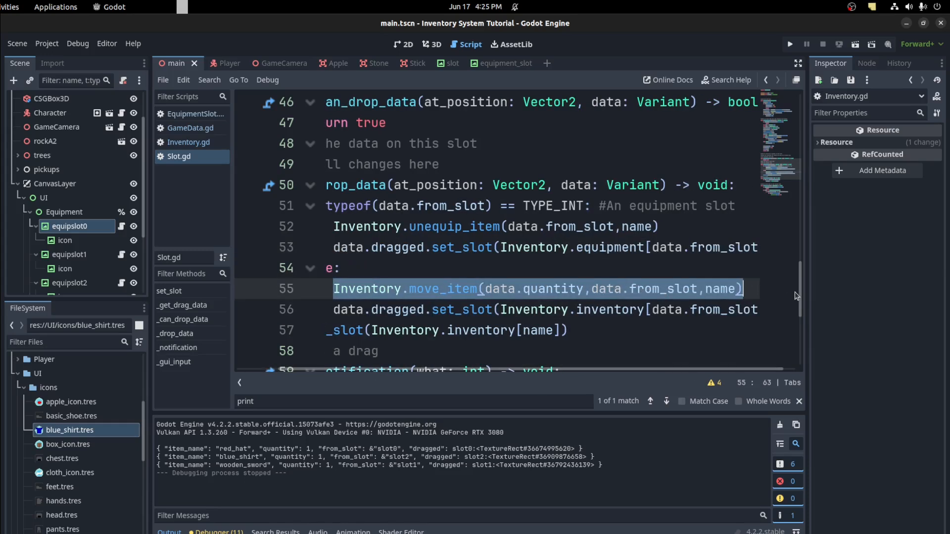
pyautogui.doubleClick(443, 289)
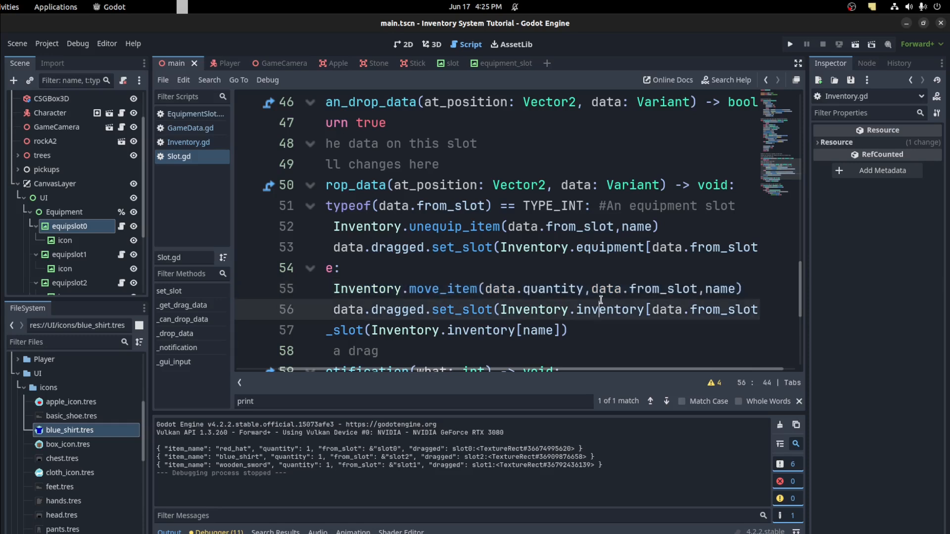
pyautogui.click(439, 310)
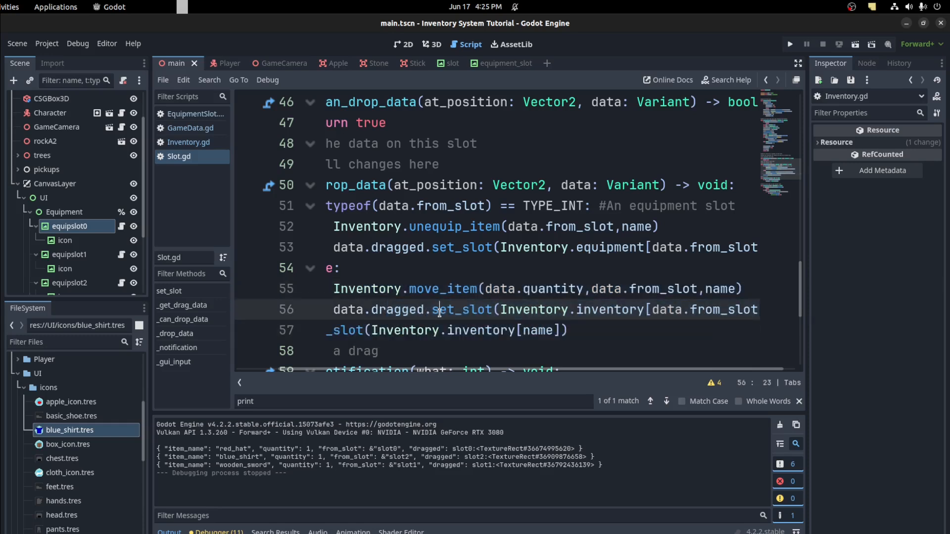
# Highlight Inventory.equipment and set_slot refresh calls, then show Inventory's create_sample_inventory.
pyautogui.doubleClick(609, 310)
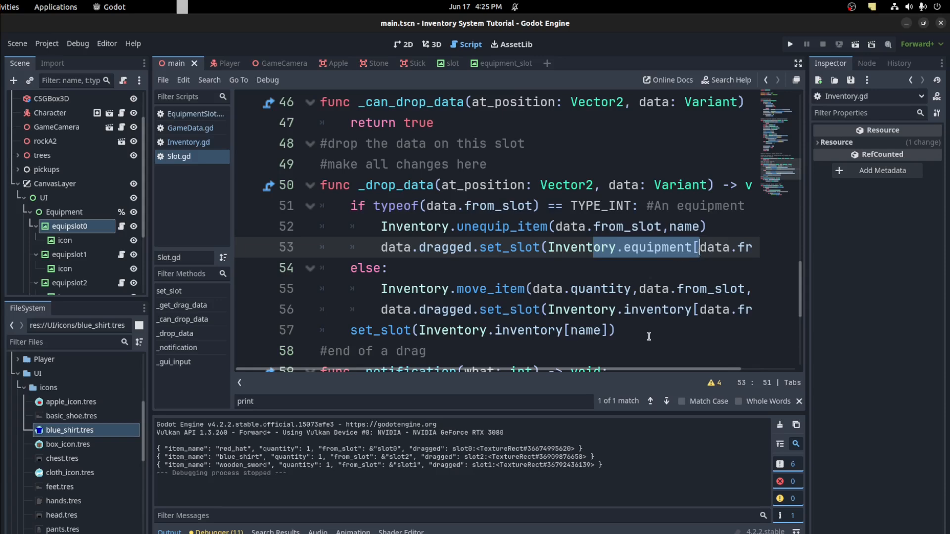
pyautogui.click(491, 309)
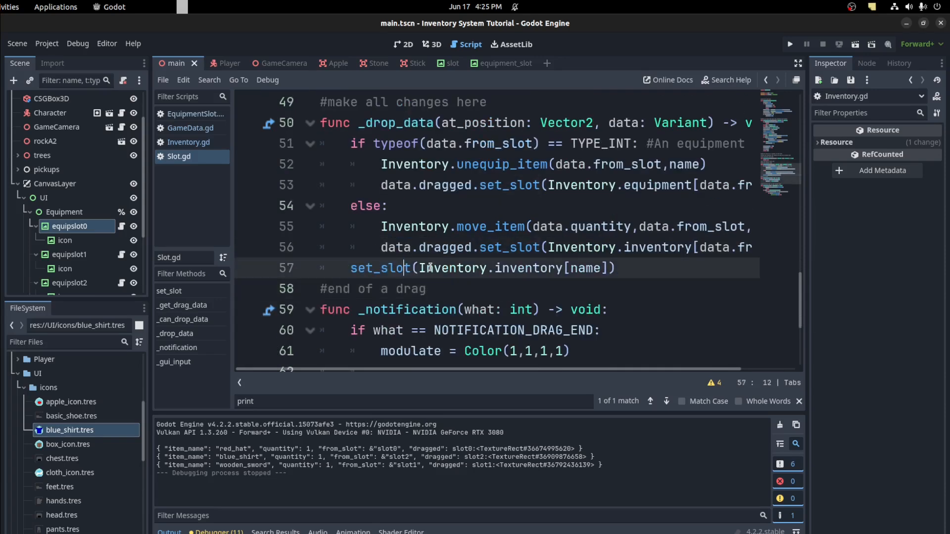
pyautogui.moveTo(418, 267); pyautogui.dragTo(426, 289)
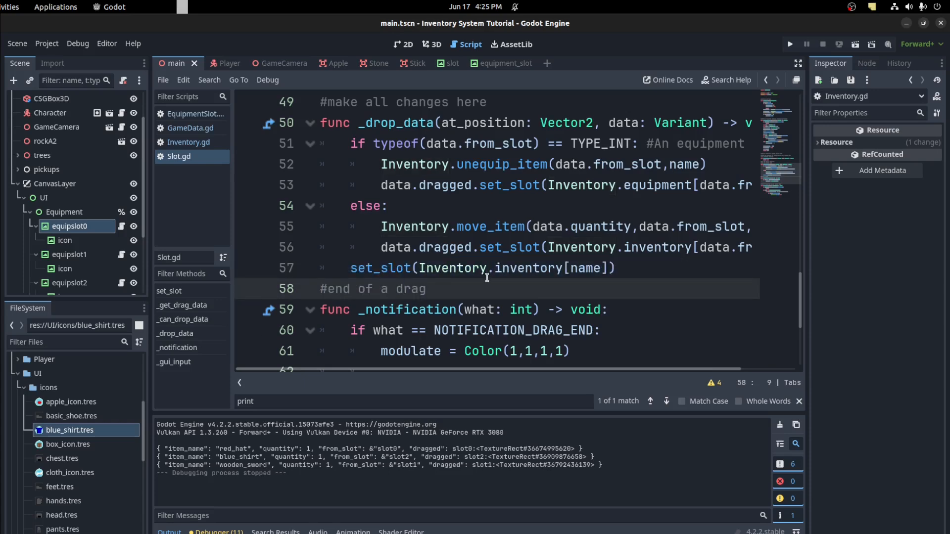
pyautogui.click(378, 289)
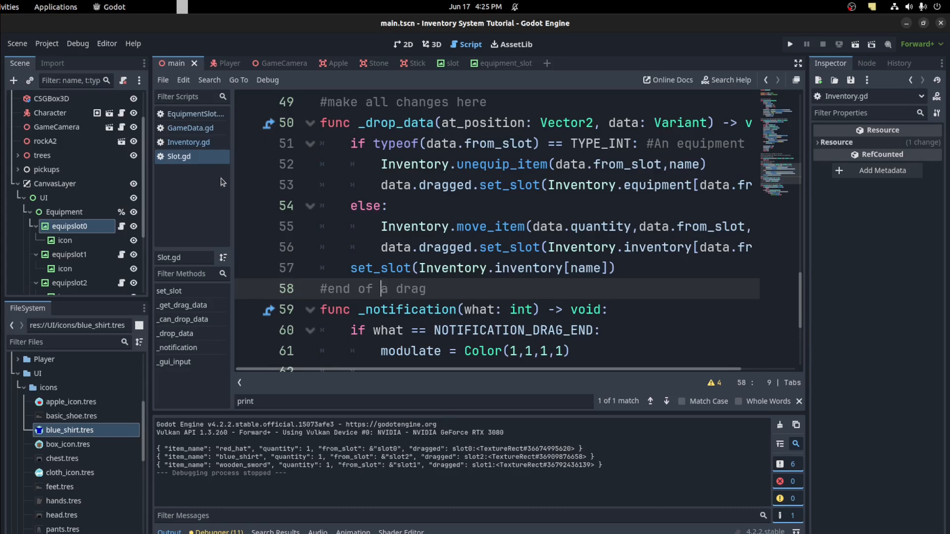
pyautogui.click(189, 142)
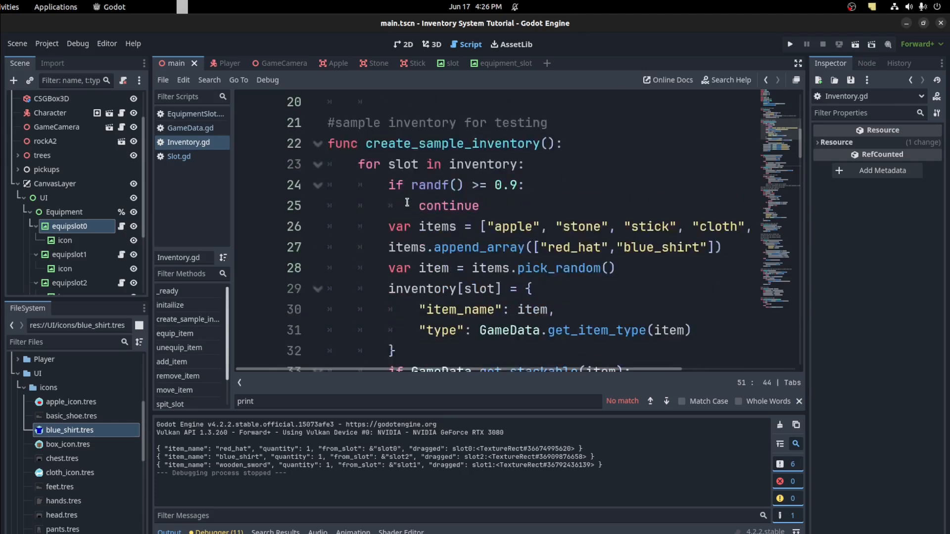
pyautogui.scroll(-3)
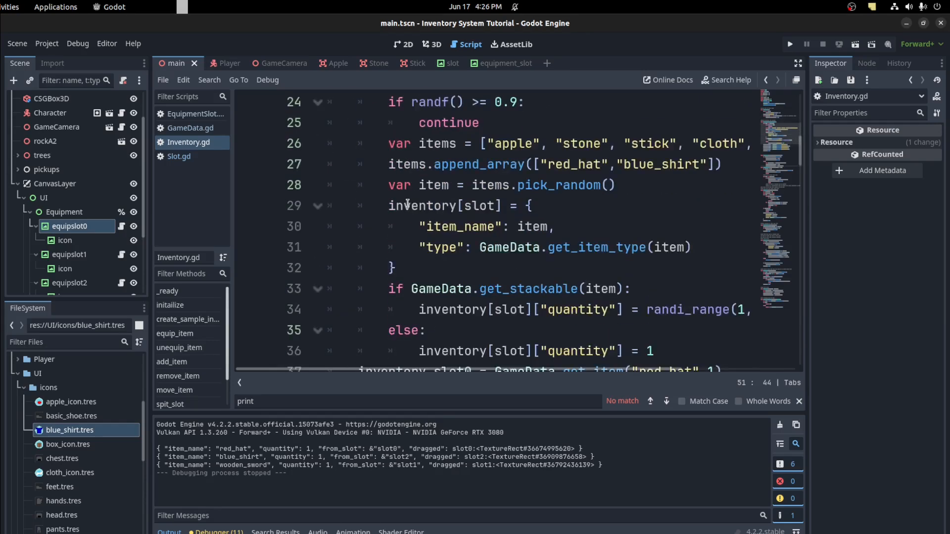